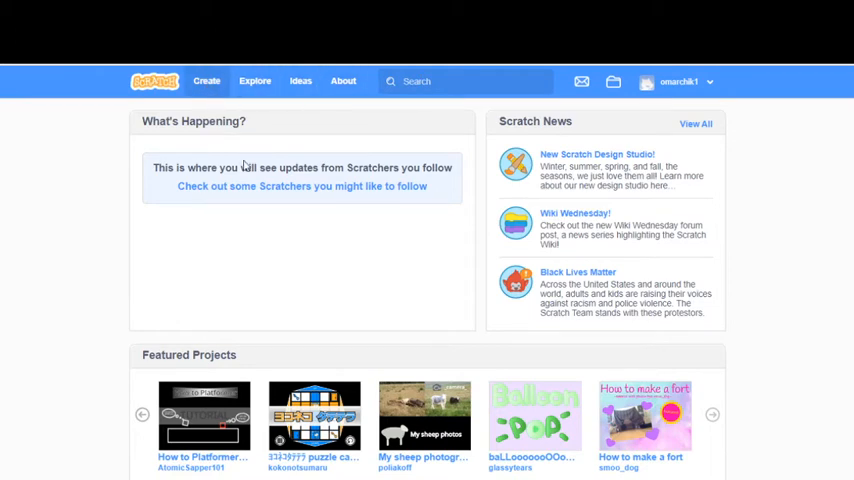
Step: Create a new project and set the Stars starfield from the Space category as the stage backdrop
click(206, 80)
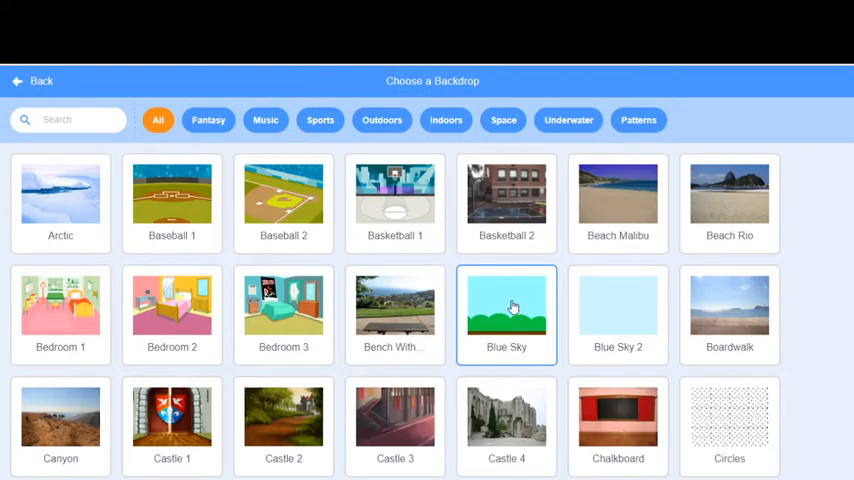
scroll(down, 3)
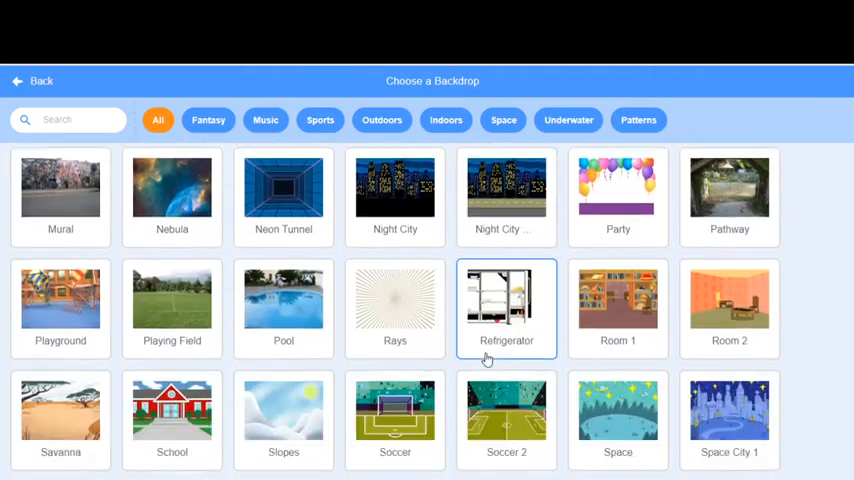
scroll(down, 3)
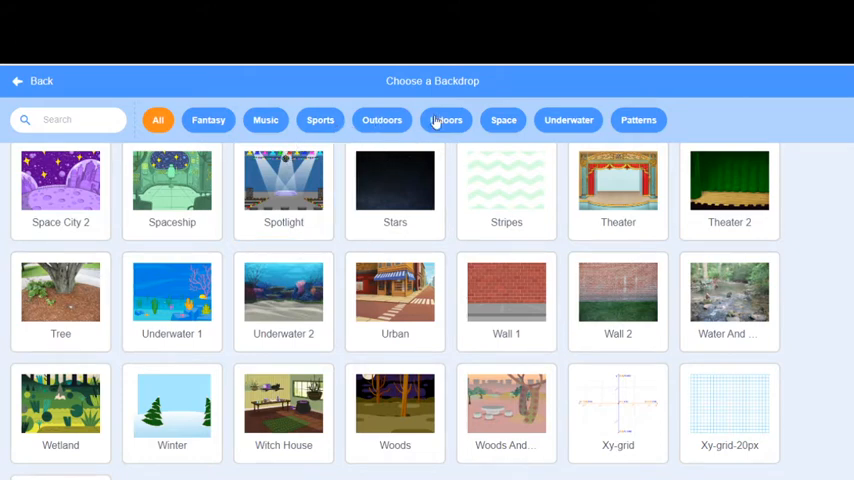
click(504, 120)
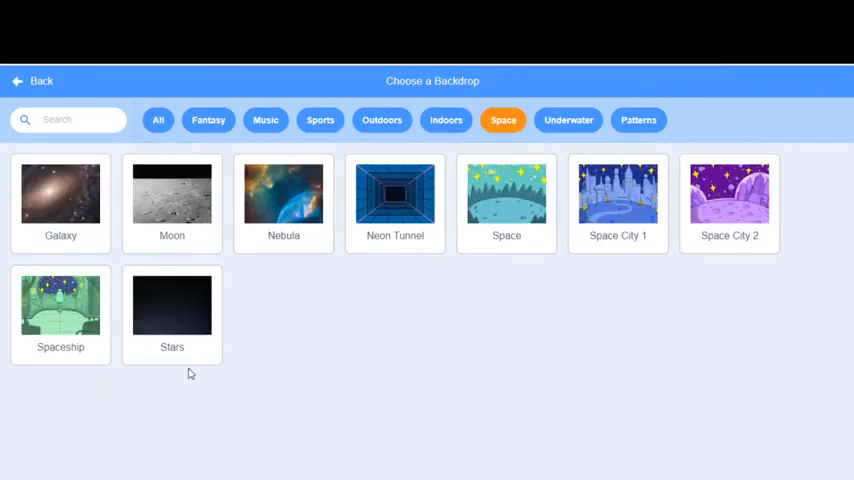
click(172, 304)
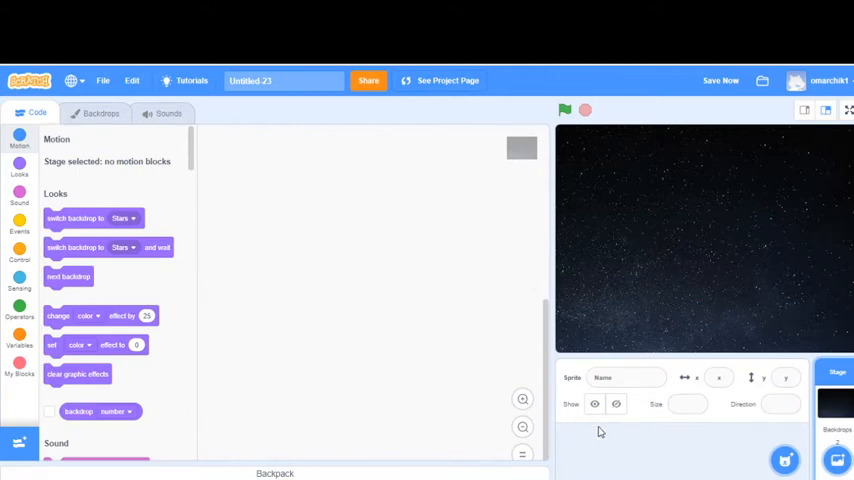
mouse_move(476, 386)
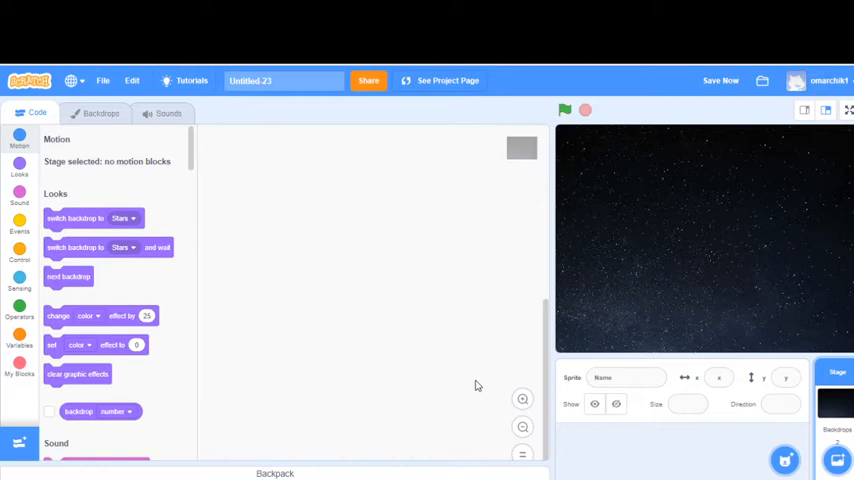
mouse_move(392, 256)
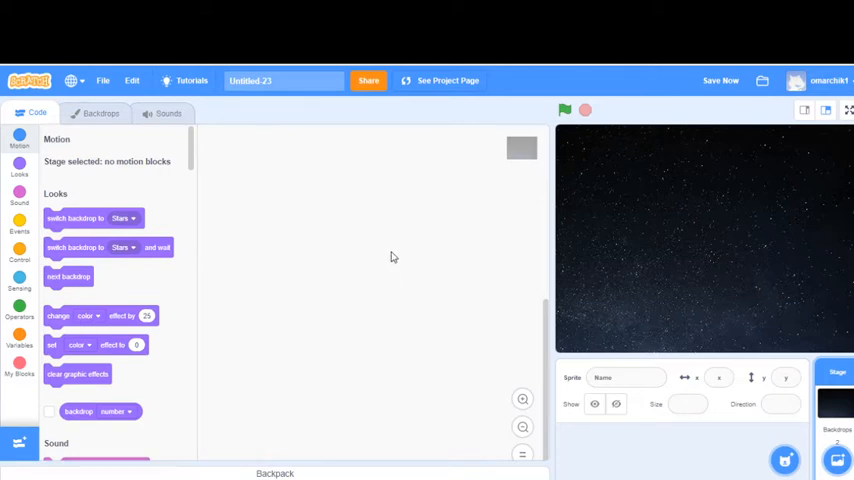
mouse_move(404, 284)
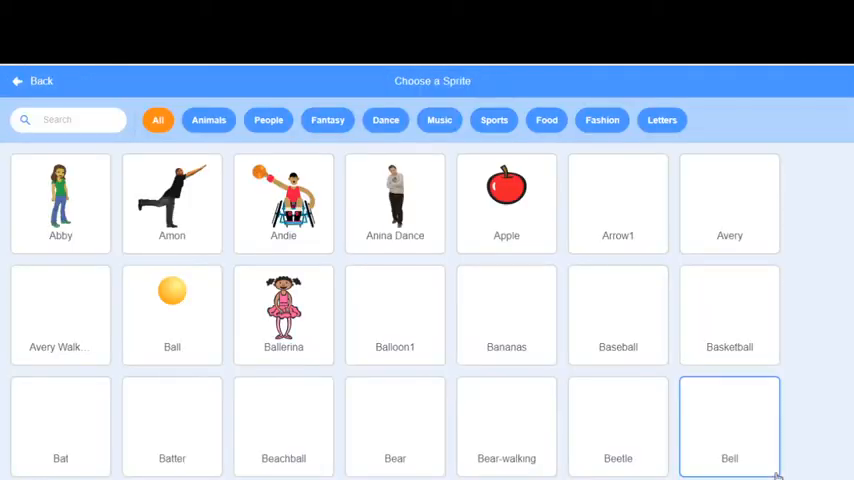
Step: Add the astronaut Kiran from the People category as the project's only sprite
scroll(down, 3)
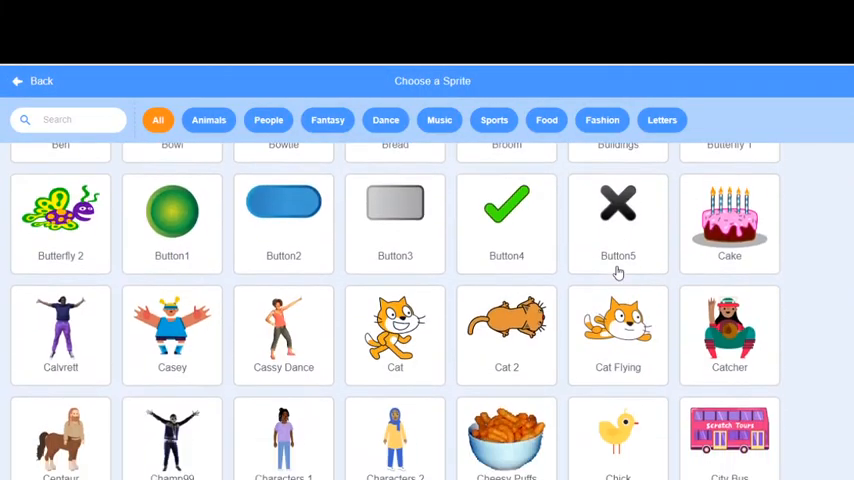
scroll(down, 3)
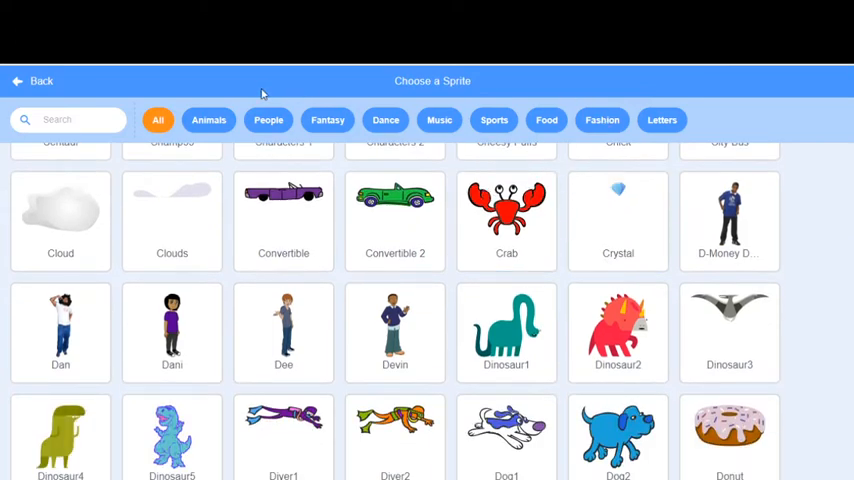
click(268, 120)
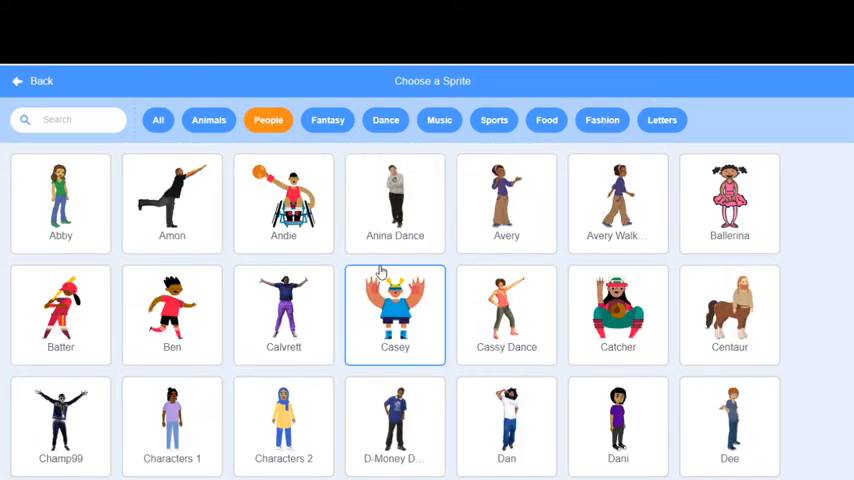
scroll(down, 3)
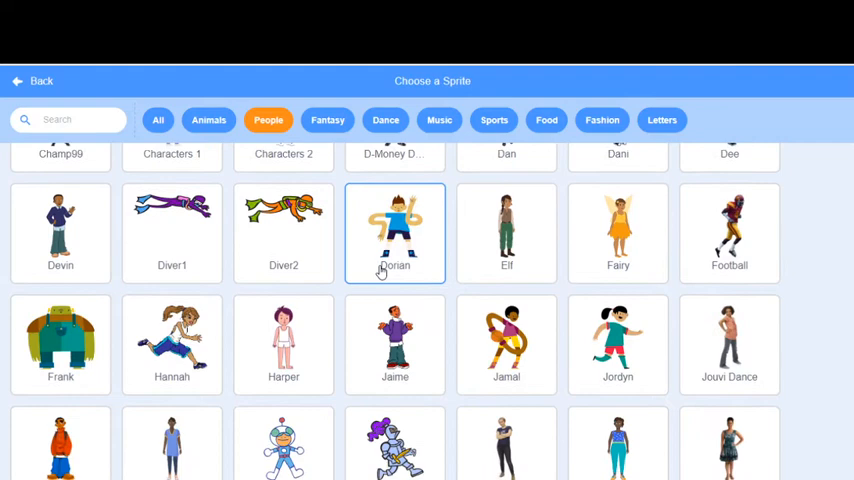
scroll(down, 3)
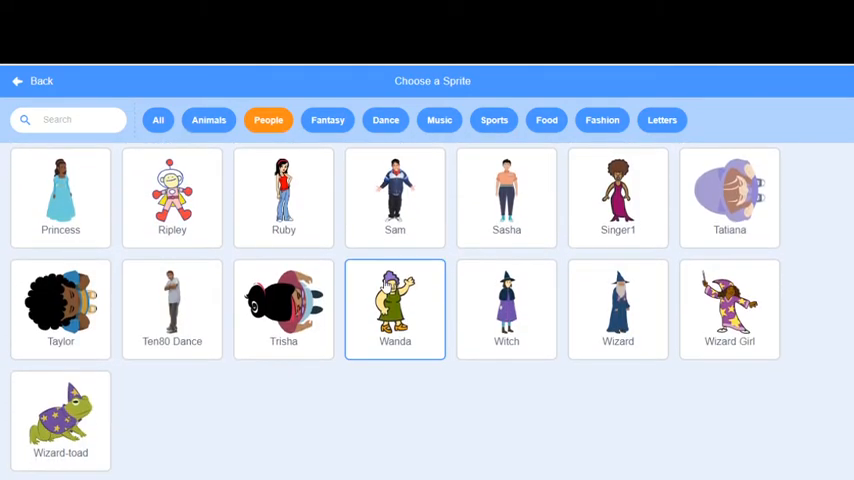
scroll(up, 3)
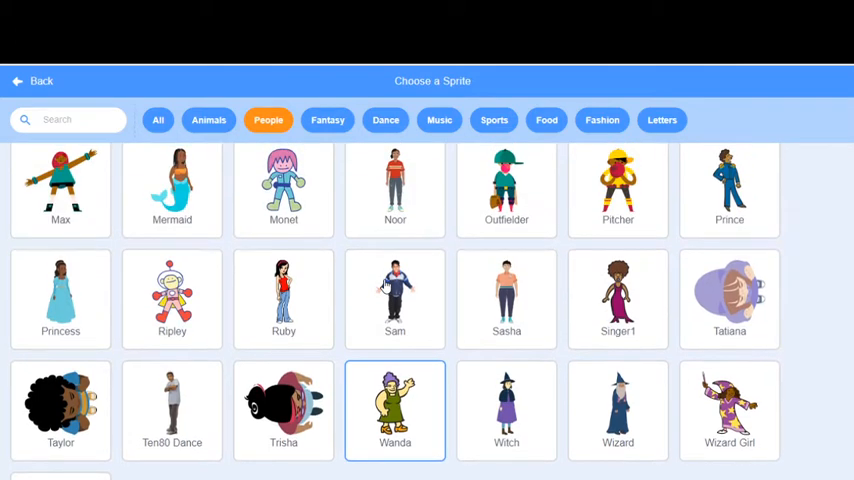
scroll(up, 3)
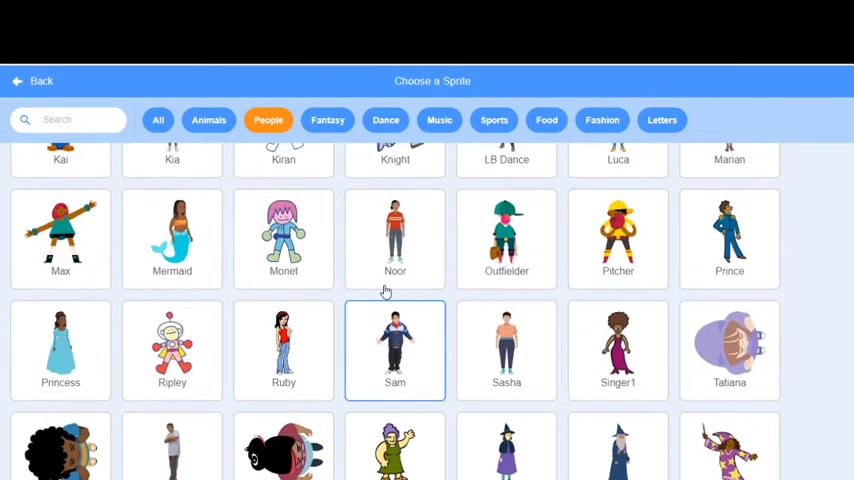
scroll(up, 3)
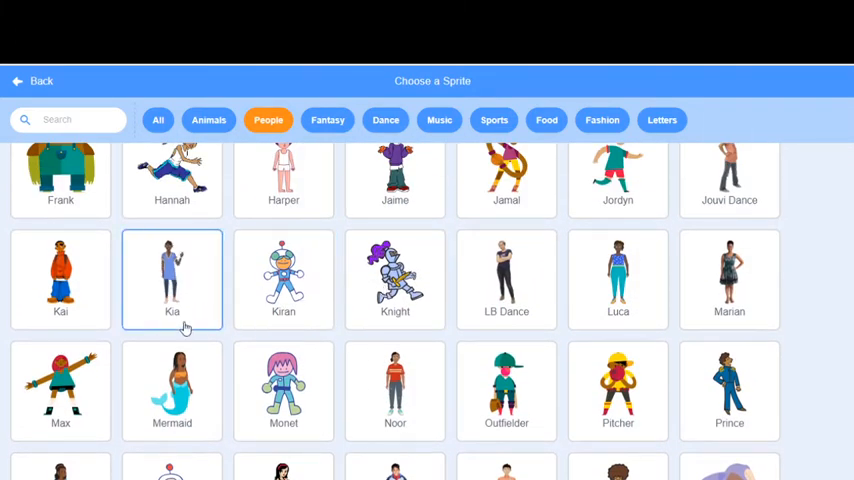
click(284, 278)
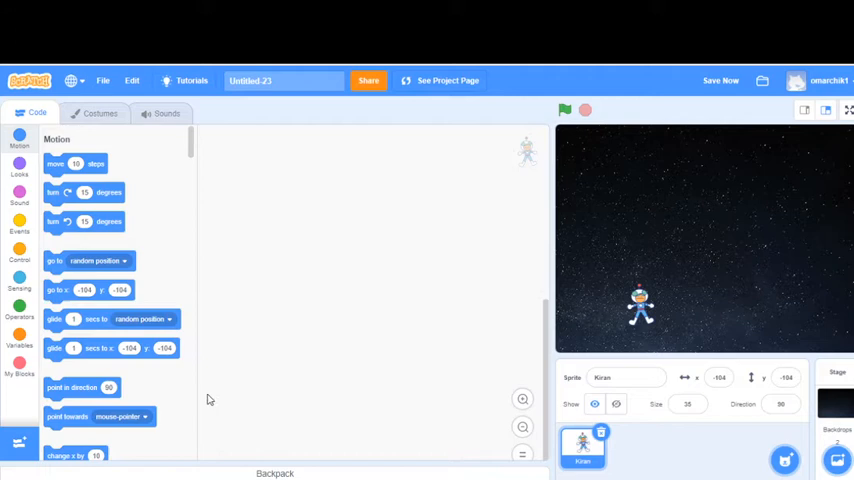
mouse_move(54, 192)
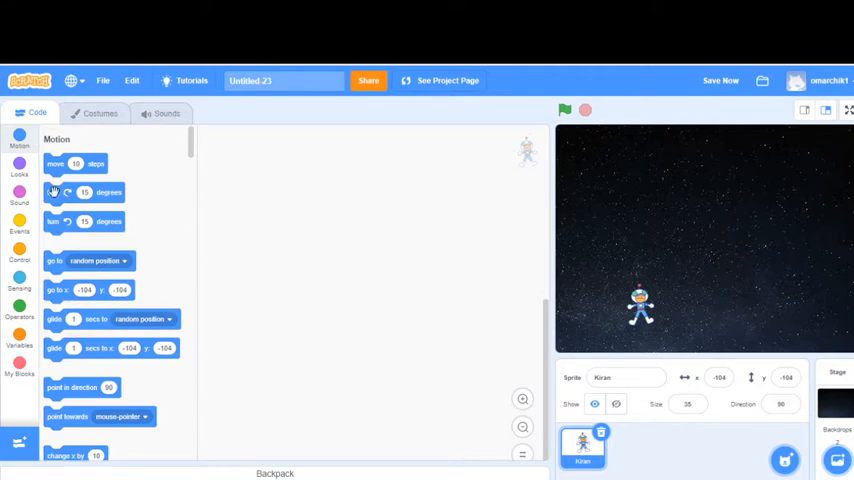
Step: Start Kiran's script with a green-flag event followed by a go-to x/y starting position block
click(20, 224)
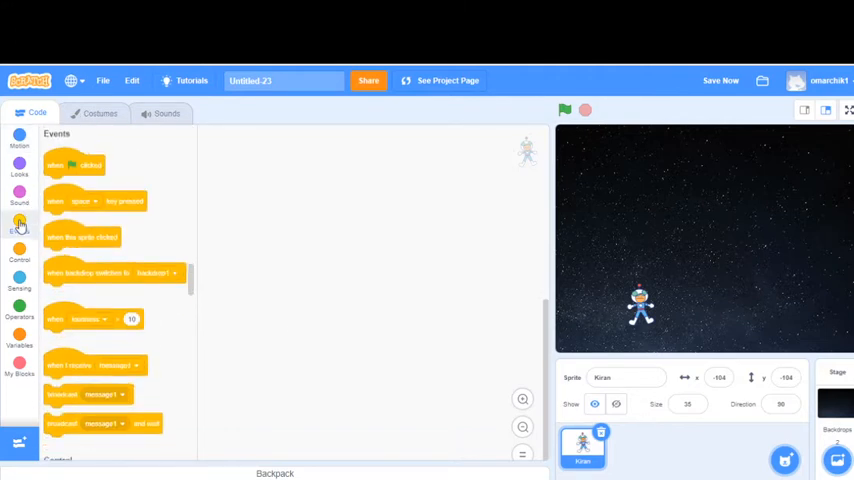
drag(72, 164, 372, 168)
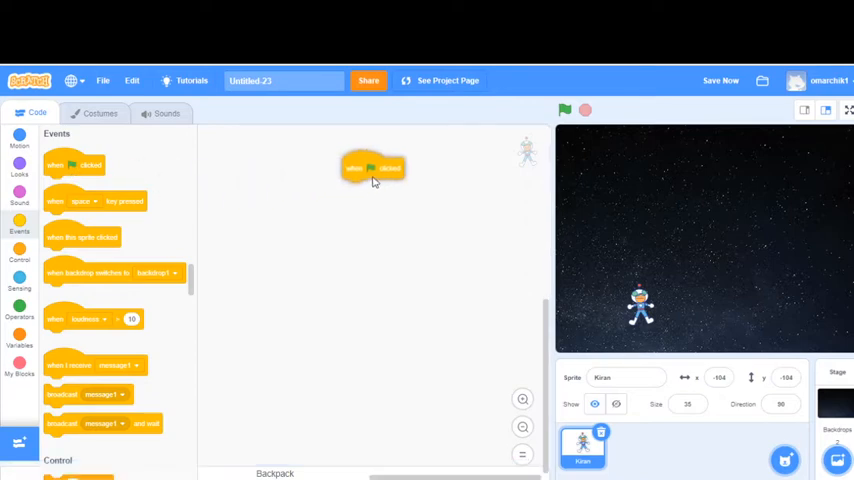
drag(372, 168, 364, 172)
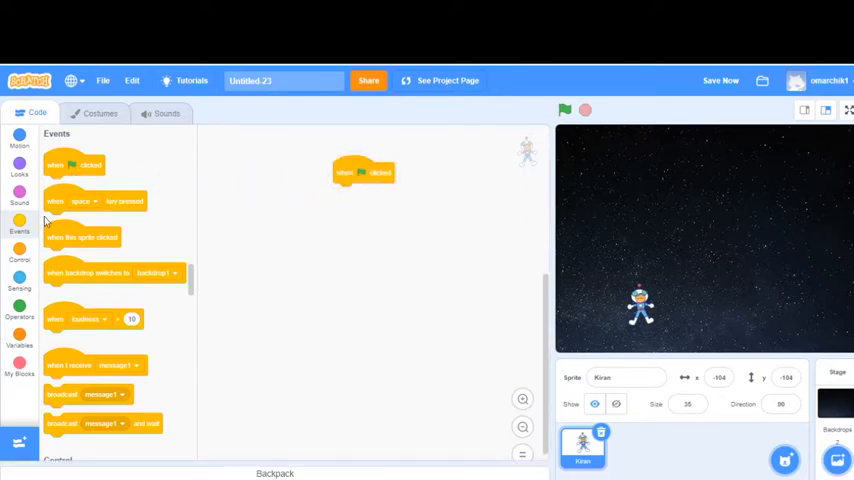
click(20, 140)
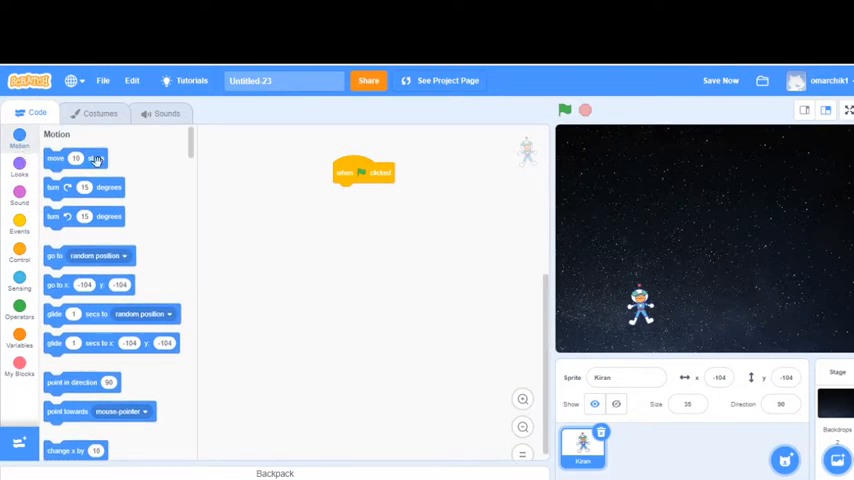
mouse_move(64, 272)
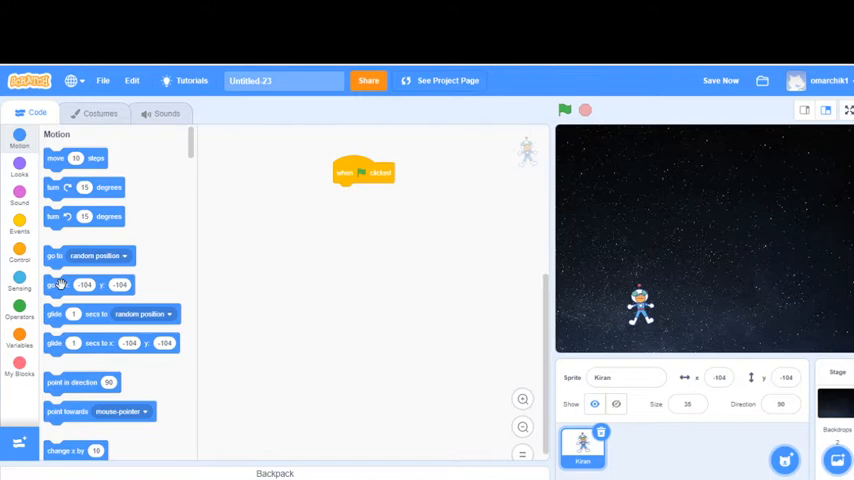
drag(84, 284, 332, 228)
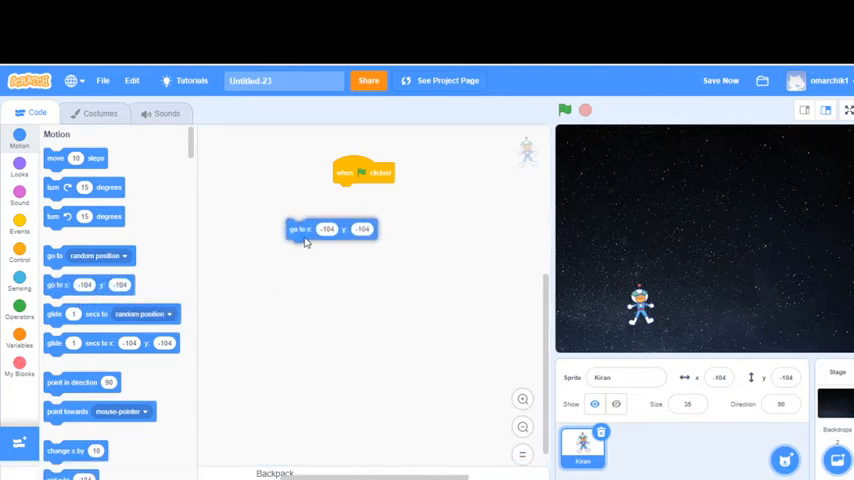
drag(330, 228, 378, 192)
text(-150)
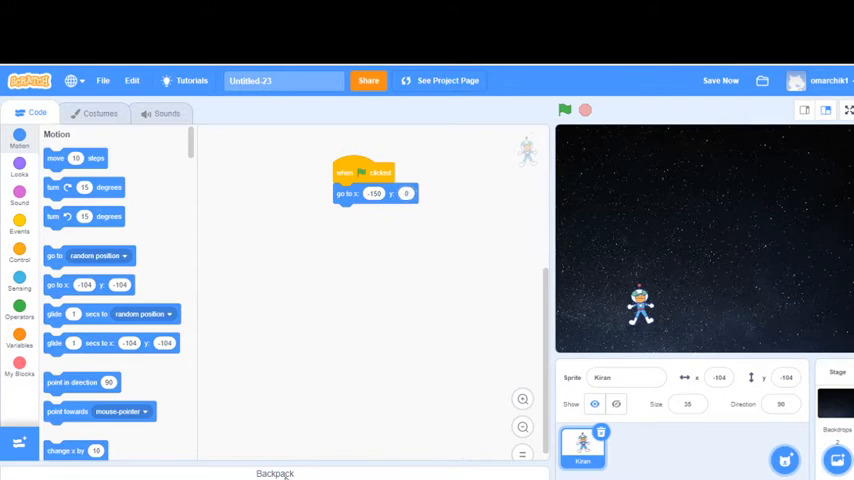
mouse_move(504, 308)
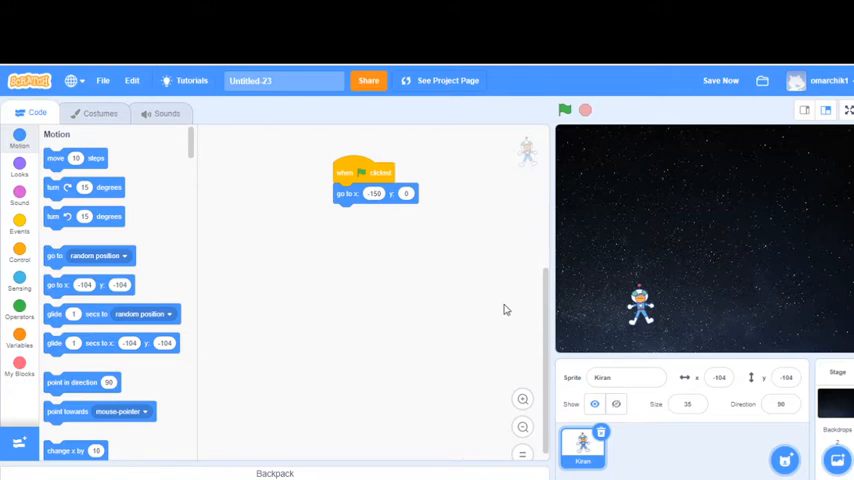
mouse_move(600, 136)
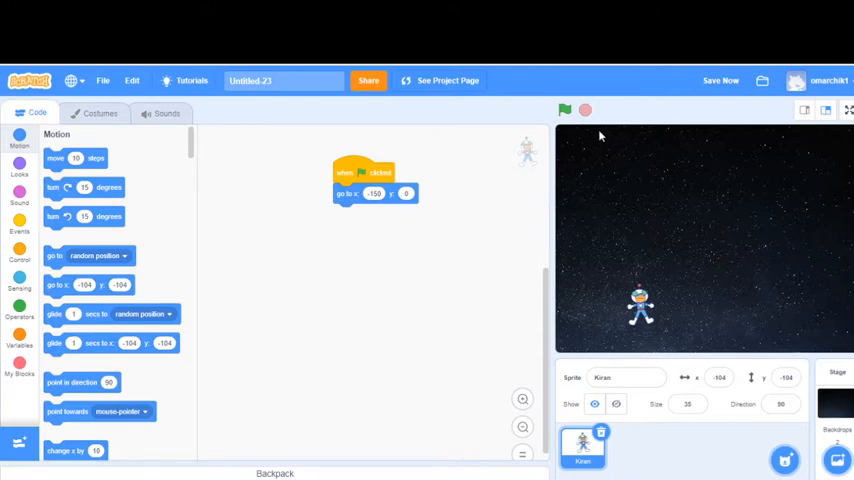
click(564, 110)
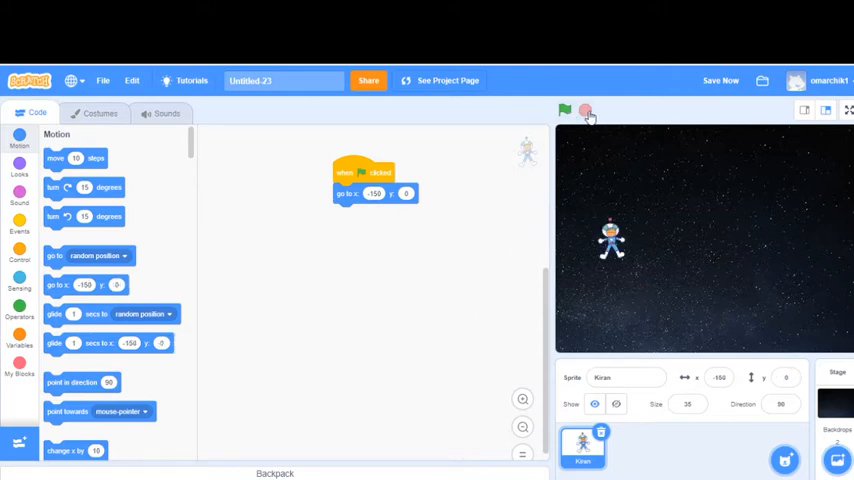
click(564, 110)
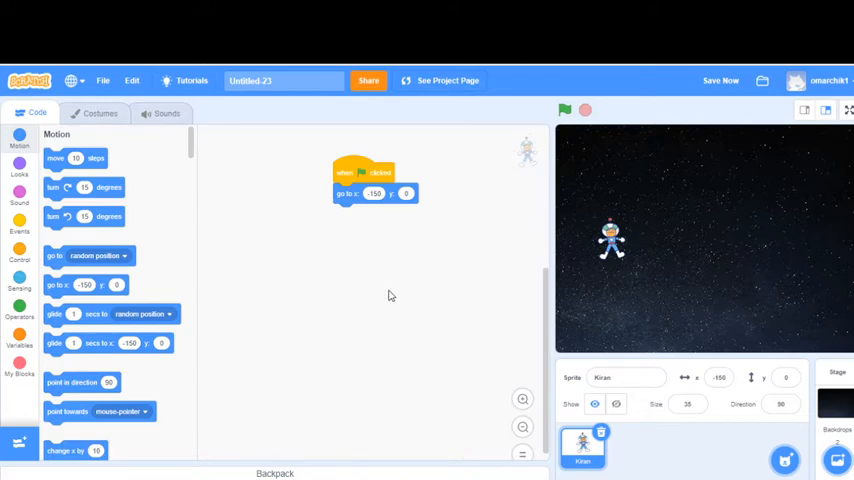
mouse_move(364, 308)
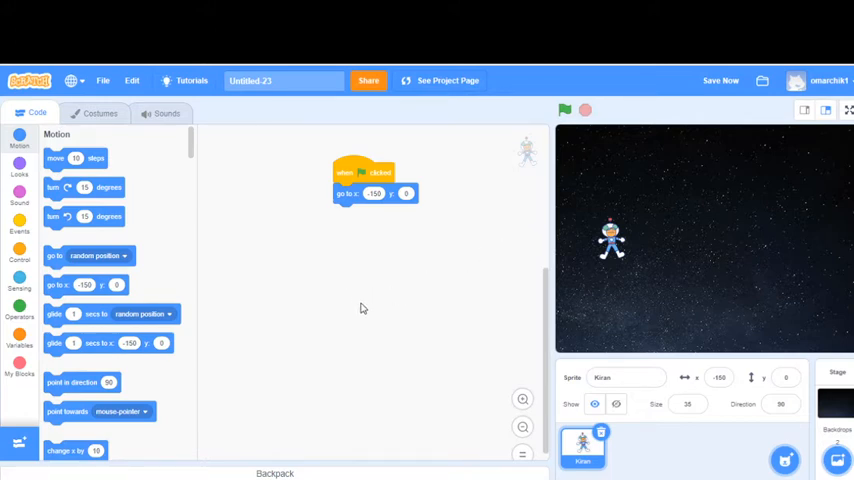
mouse_move(166, 242)
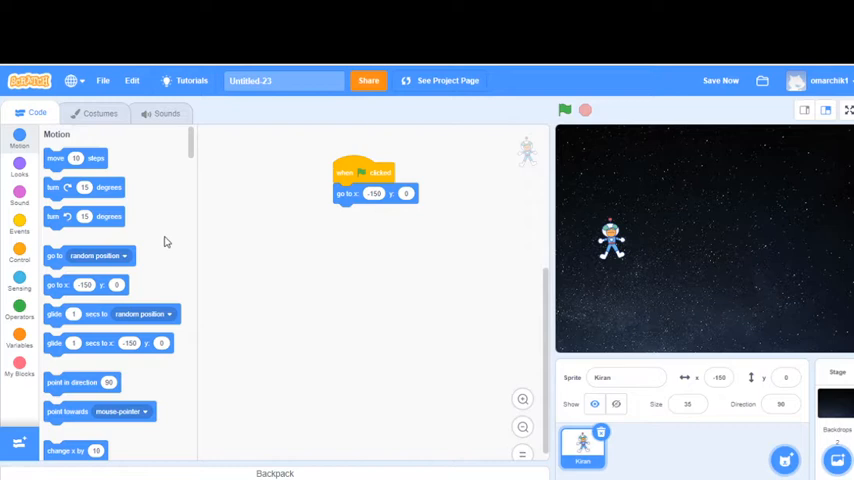
Step: Add a forever loop with an if–else whose condition is 'mouse down?' to Kiran's script
click(20, 258)
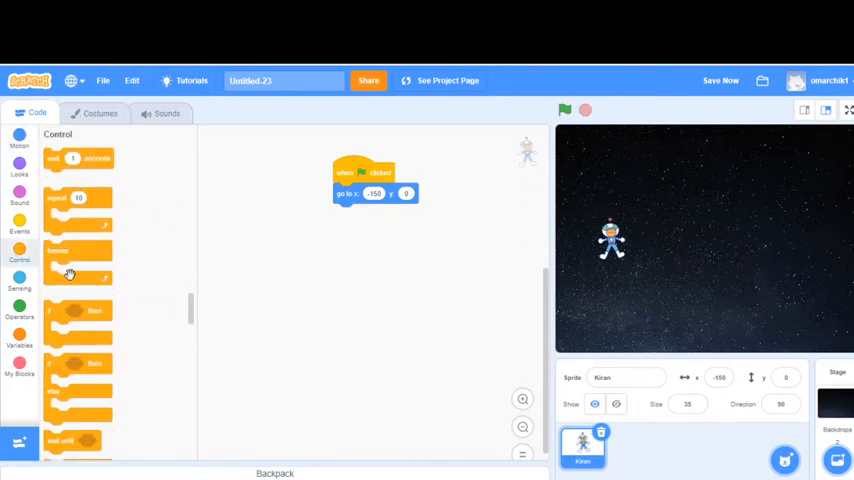
drag(70, 274, 368, 218)
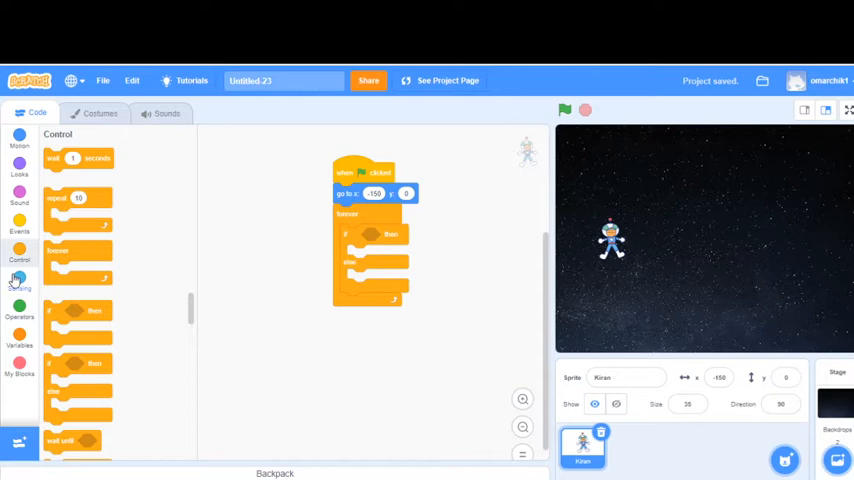
click(20, 284)
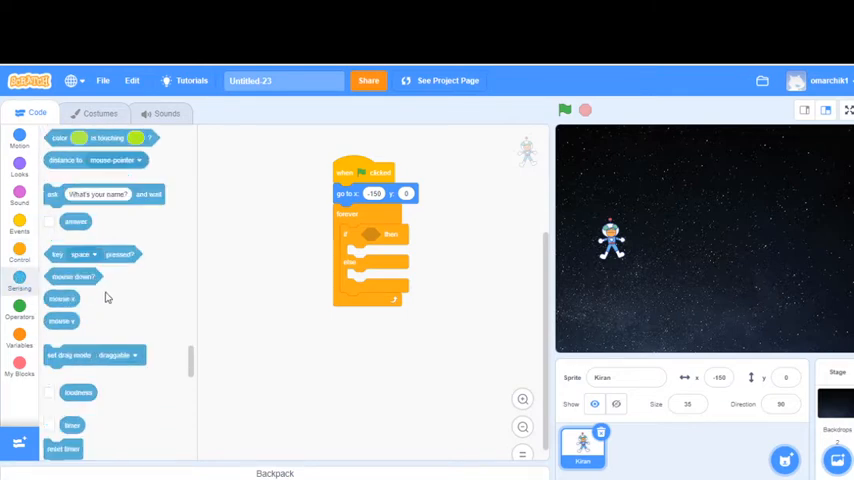
drag(72, 276, 390, 242)
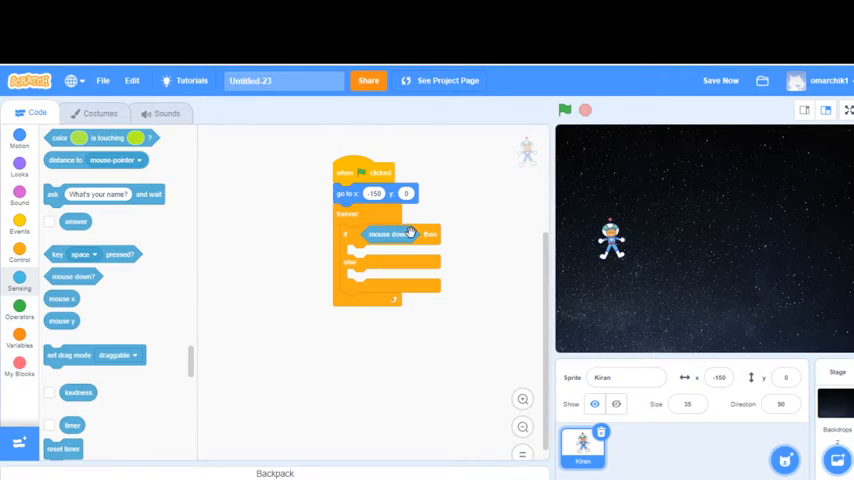
Step: Put a 'change x by' block in each branch of the if–else, then run the game to test the movement
click(20, 140)
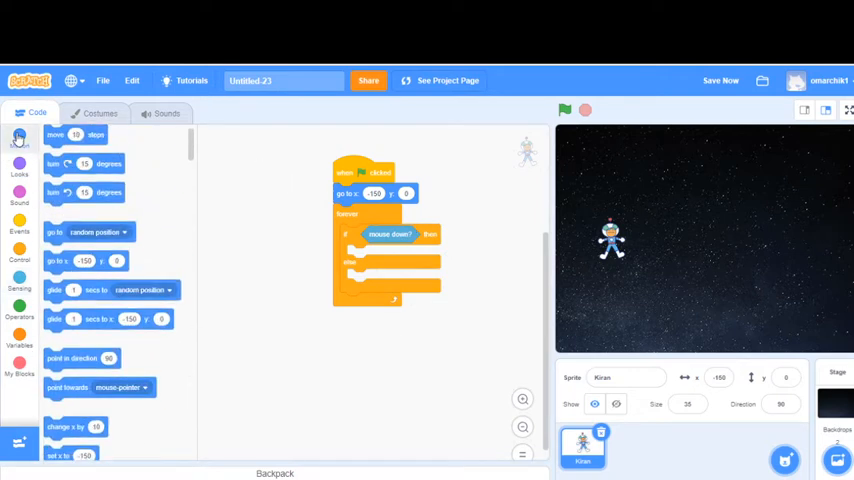
scroll(up, 3)
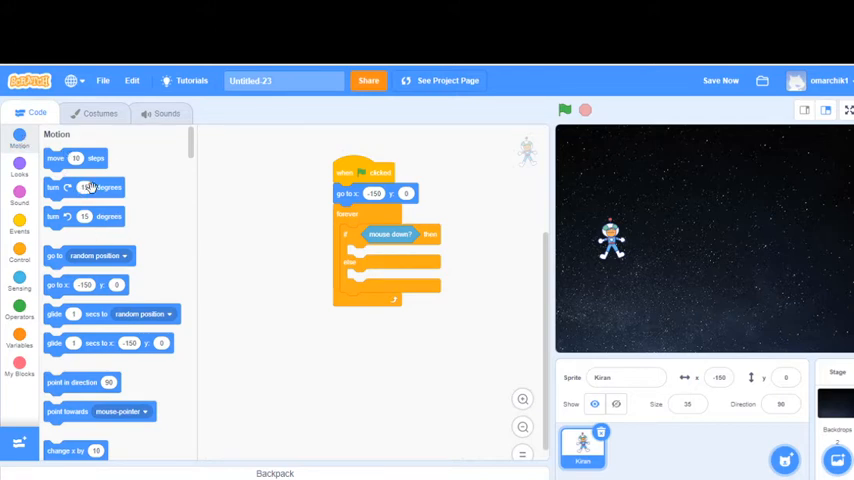
scroll(down, 3)
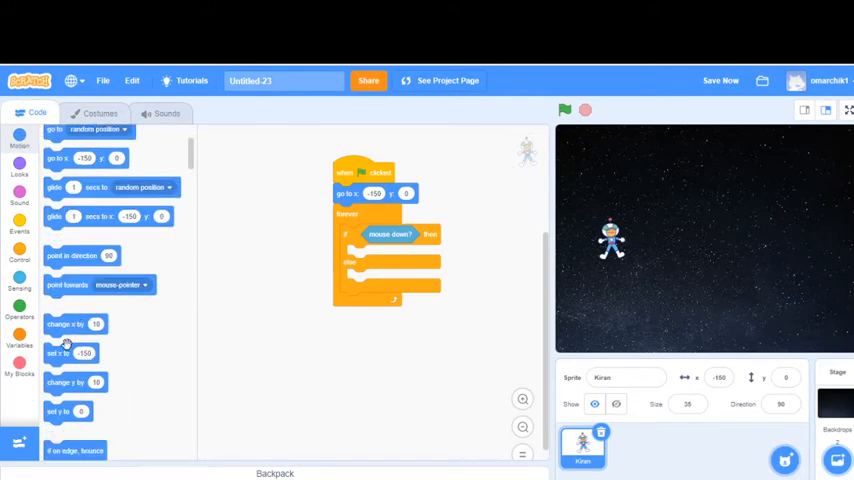
drag(70, 324, 376, 258)
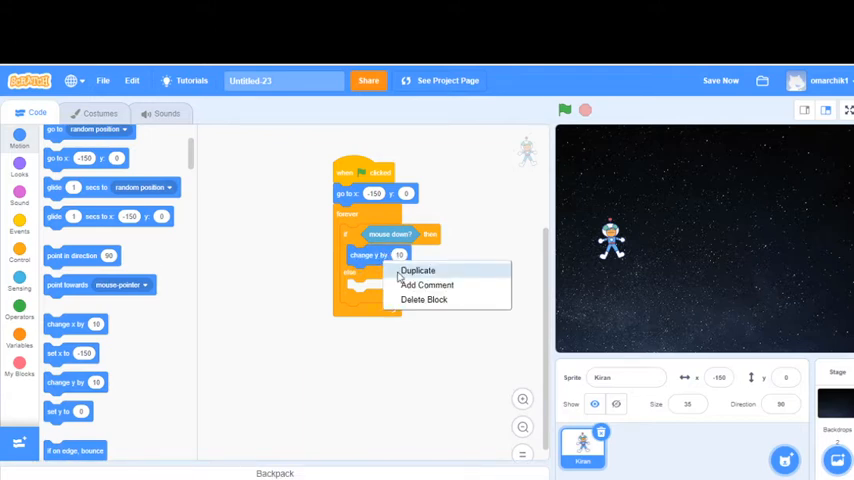
click(416, 270)
text(5)
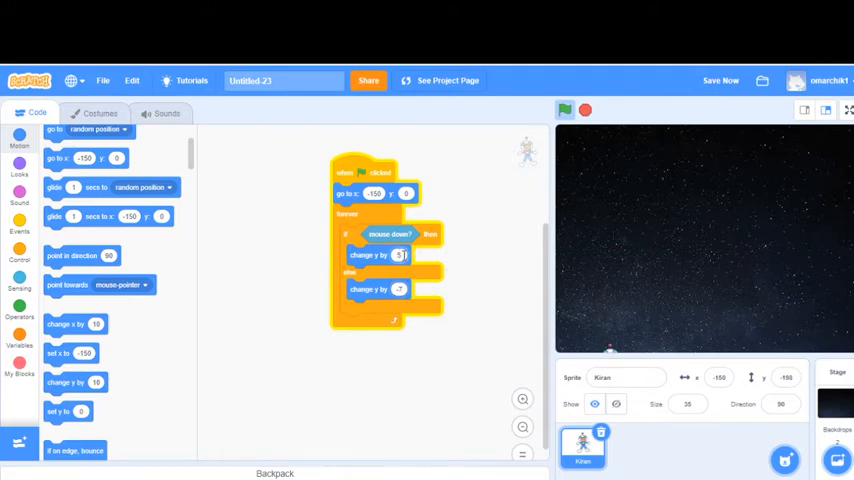
click(564, 110)
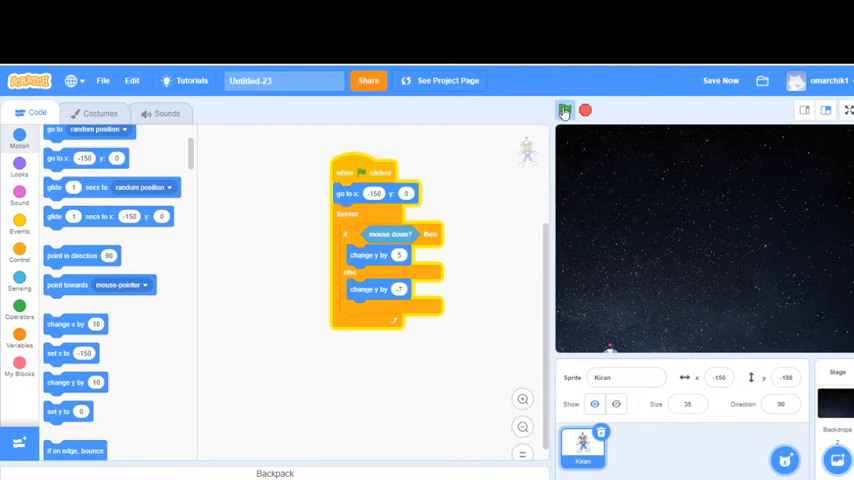
click(564, 110)
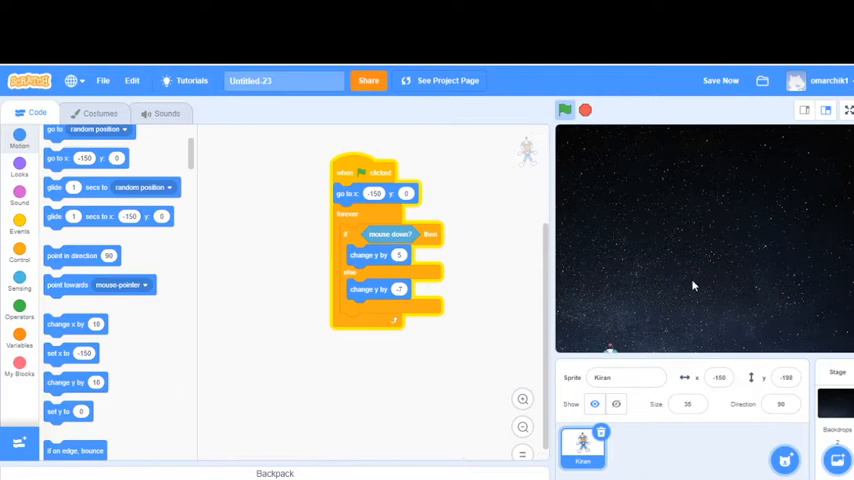
Step: Stop the running game and show the Control block category
click(564, 110)
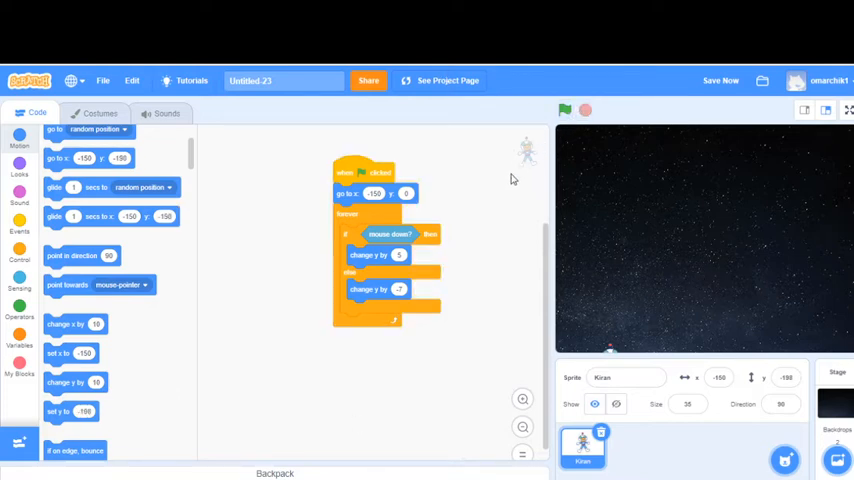
mouse_move(500, 184)
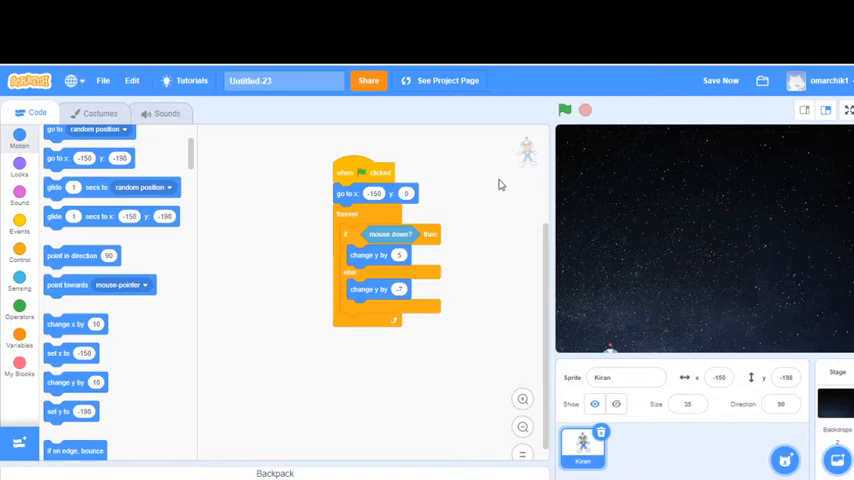
mouse_move(486, 204)
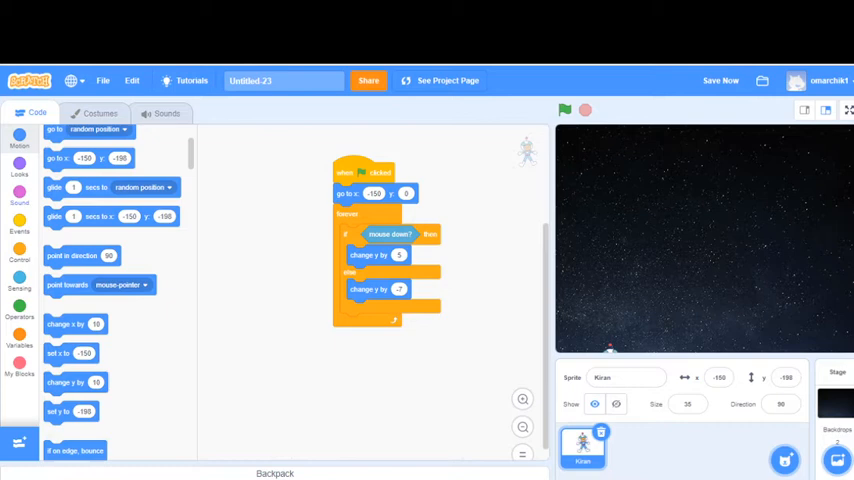
click(20, 258)
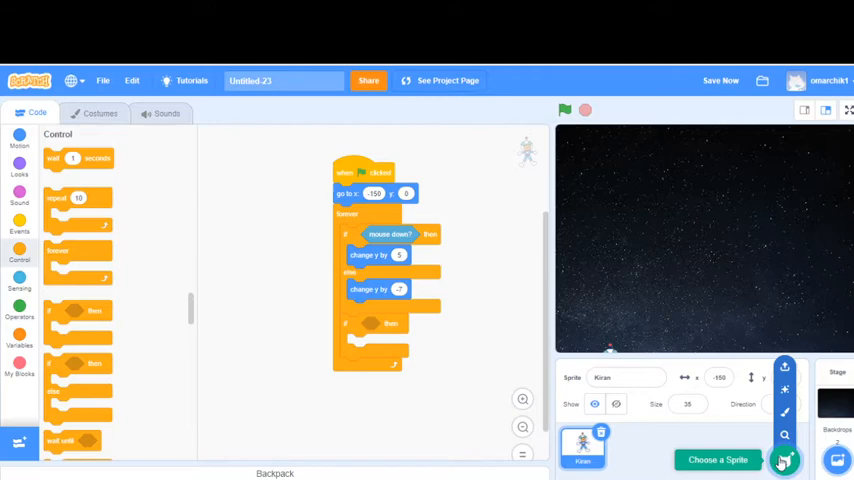
Step: Add the Robot character from the sprite library as a second sprite
click(784, 460)
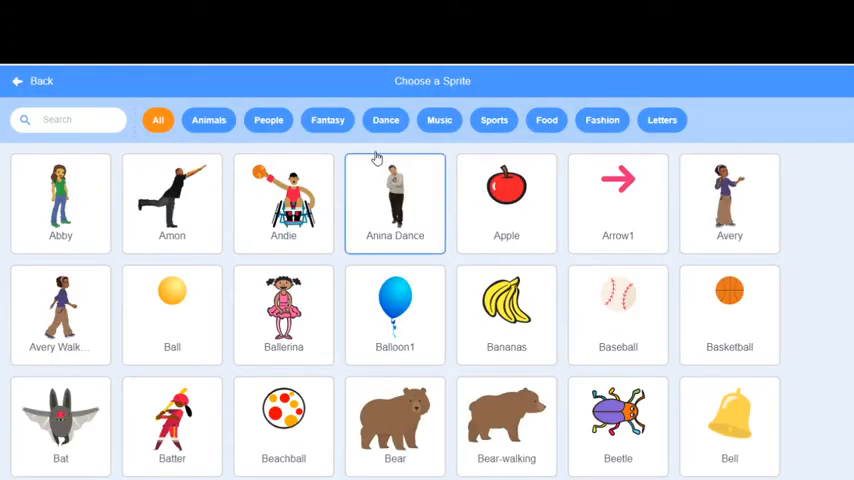
scroll(down, 3)
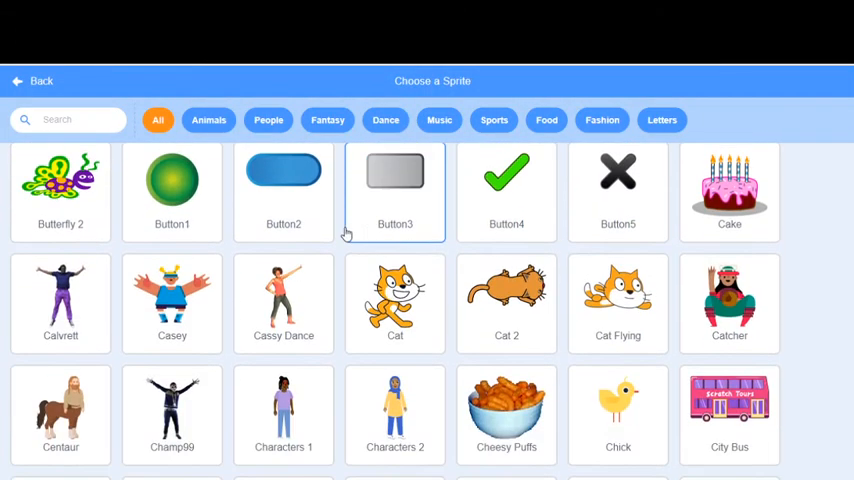
scroll(down, 3)
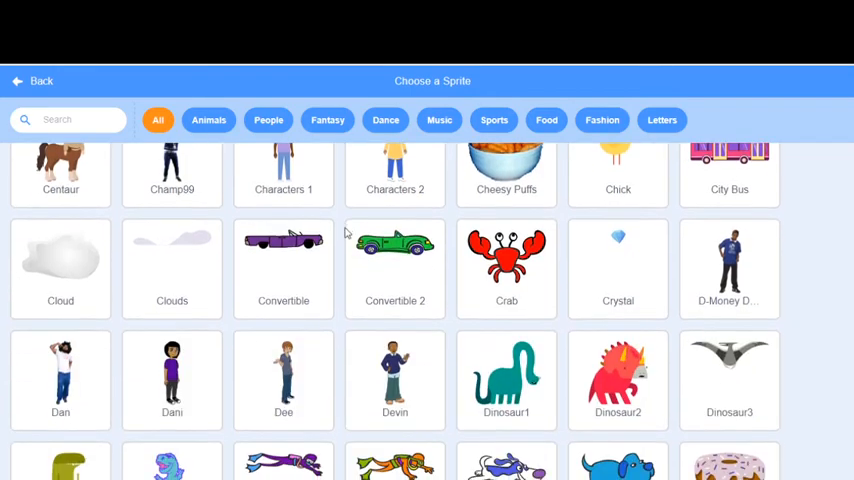
scroll(down, 3)
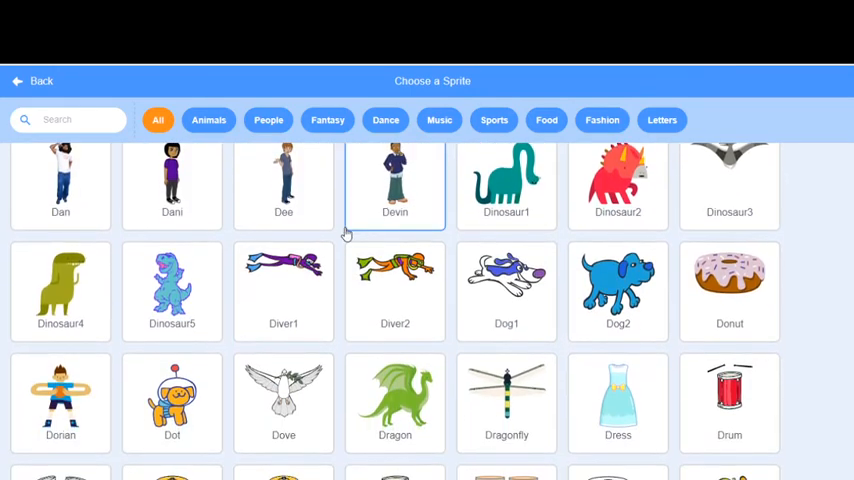
scroll(down, 3)
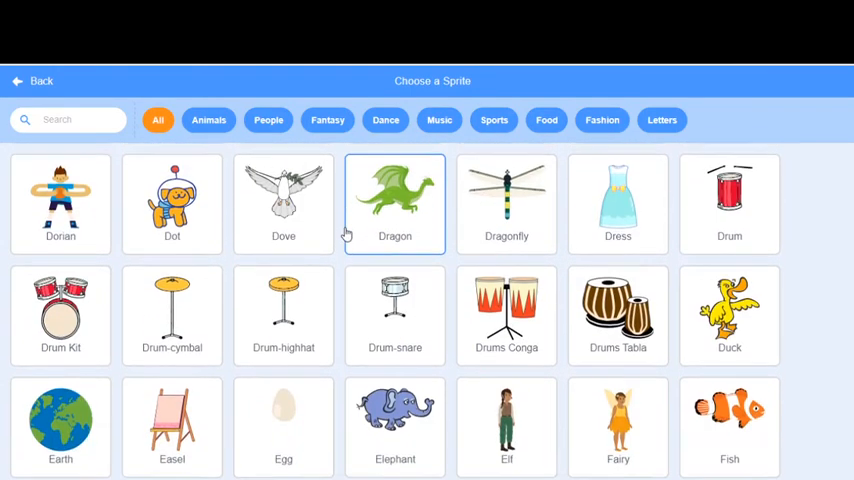
scroll(down, 3)
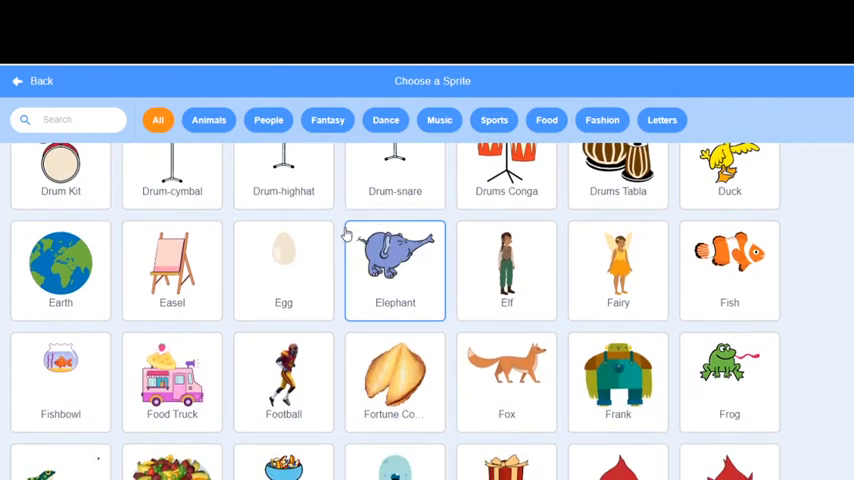
scroll(down, 3)
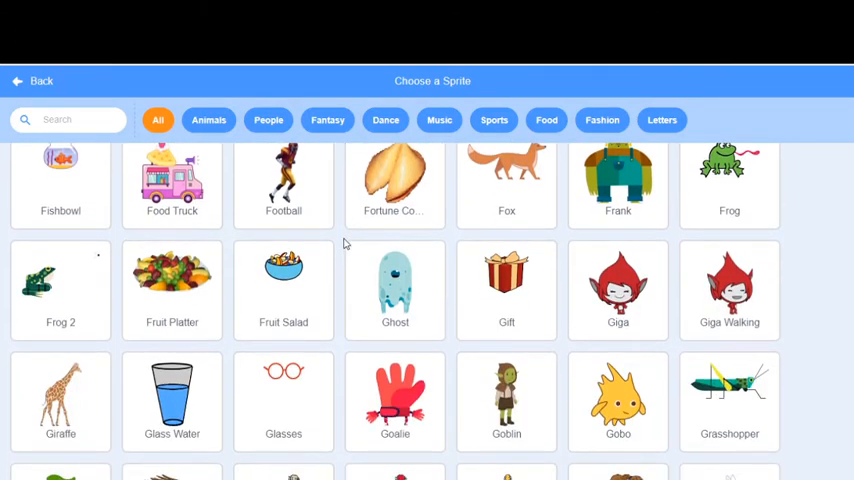
scroll(down, 3)
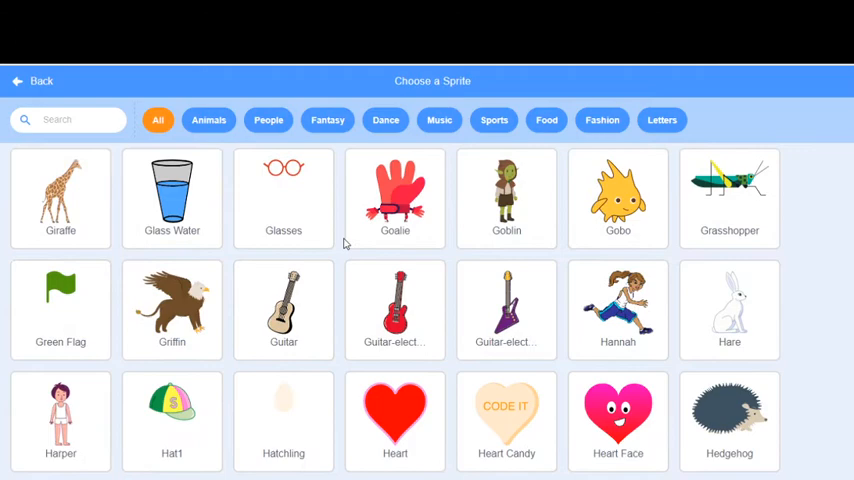
scroll(down, 3)
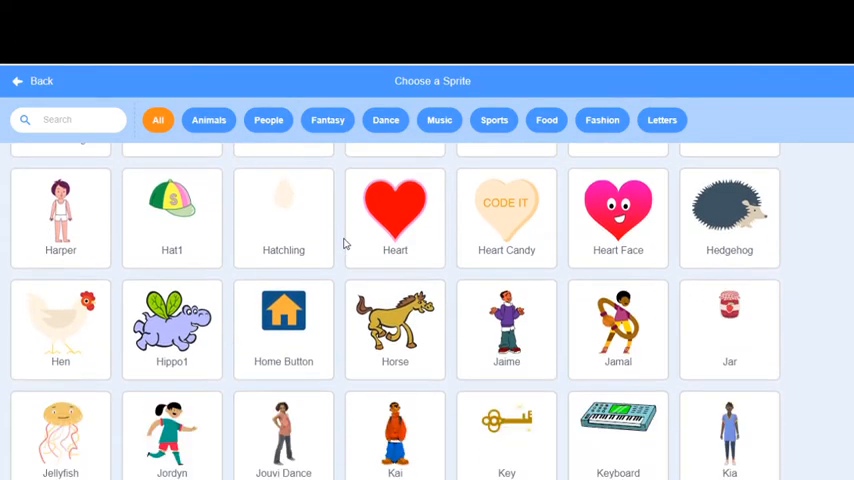
scroll(down, 3)
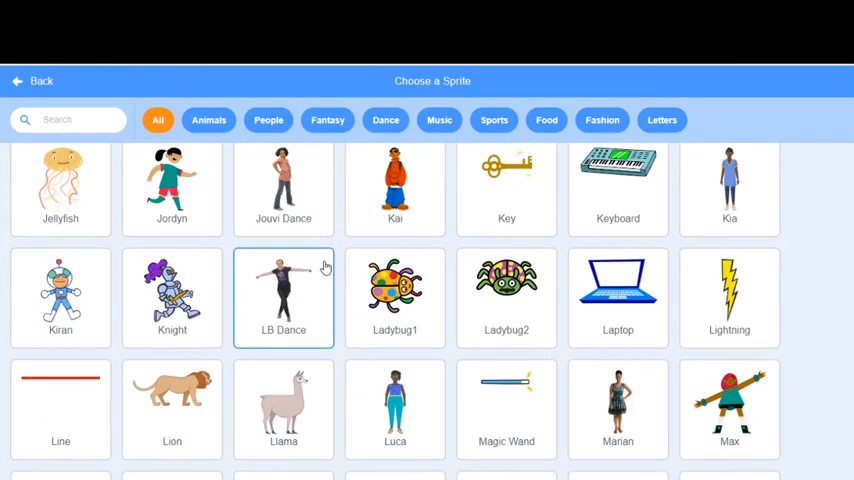
scroll(down, 3)
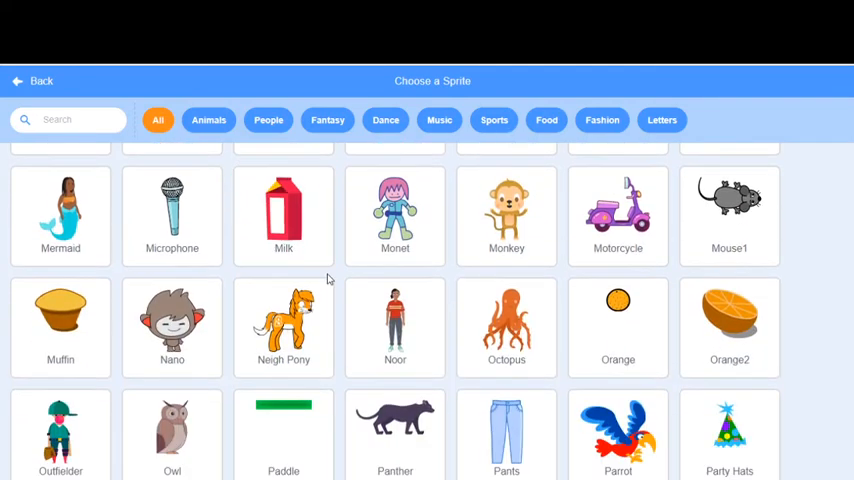
scroll(down, 3)
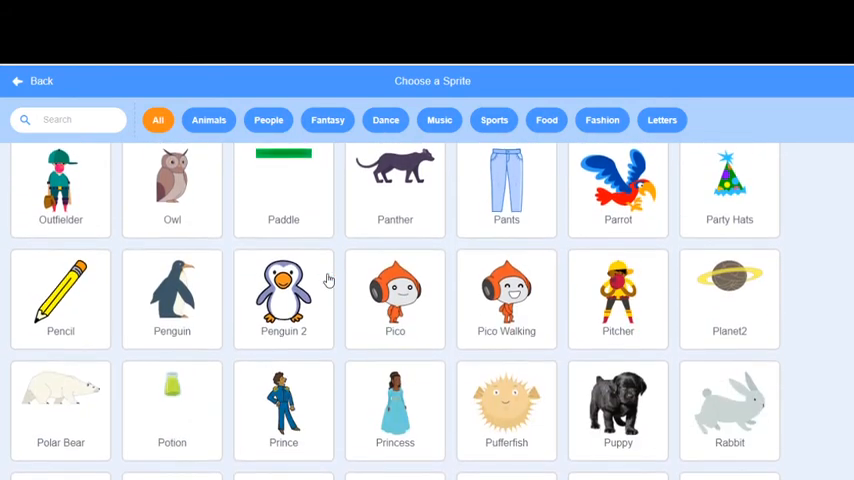
scroll(down, 3)
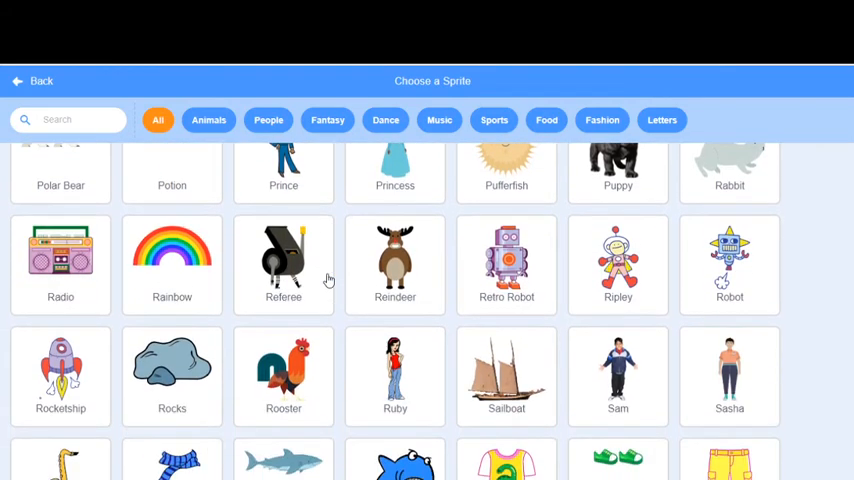
scroll(down, 3)
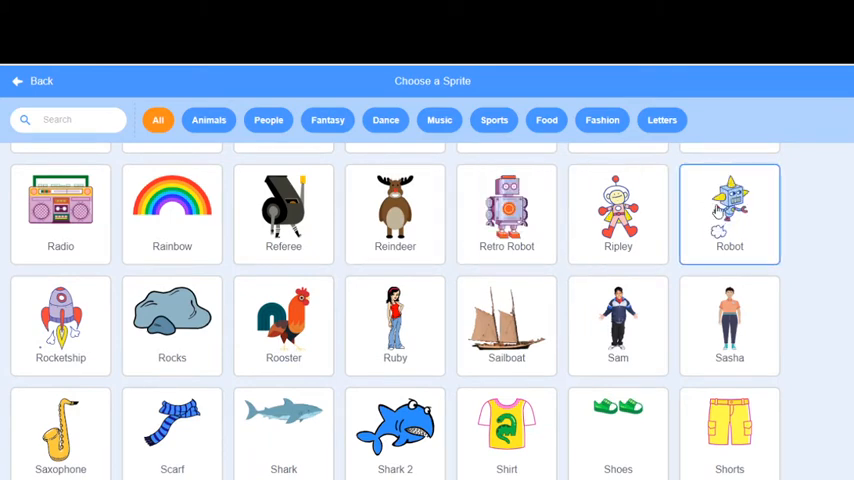
click(728, 212)
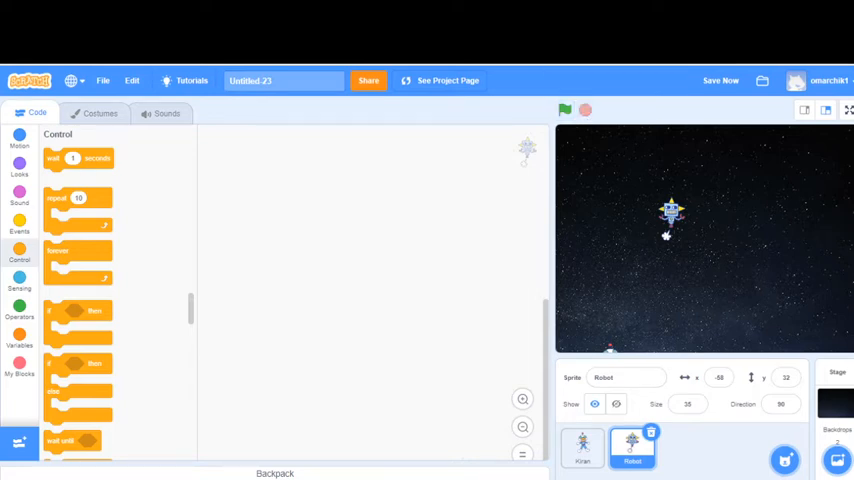
mouse_move(210, 240)
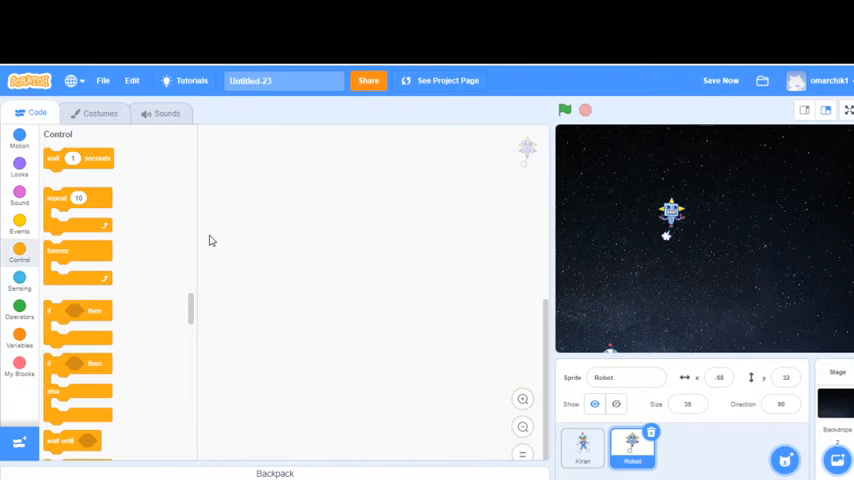
Step: In Kiran's forever loop, add an if 'touching Robot?' check that stops the whole game
click(584, 448)
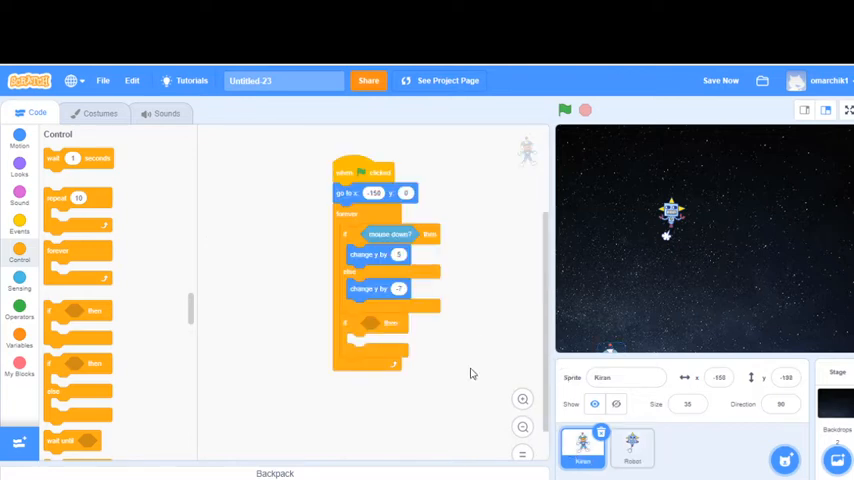
mouse_move(92, 176)
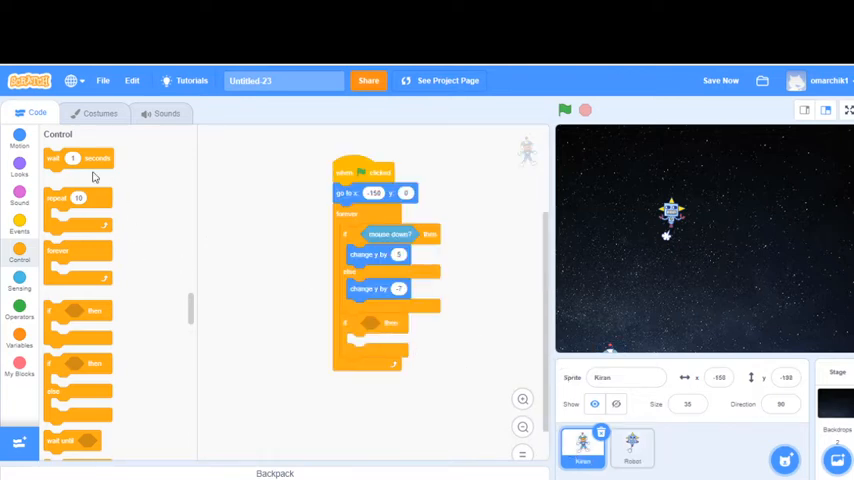
click(20, 284)
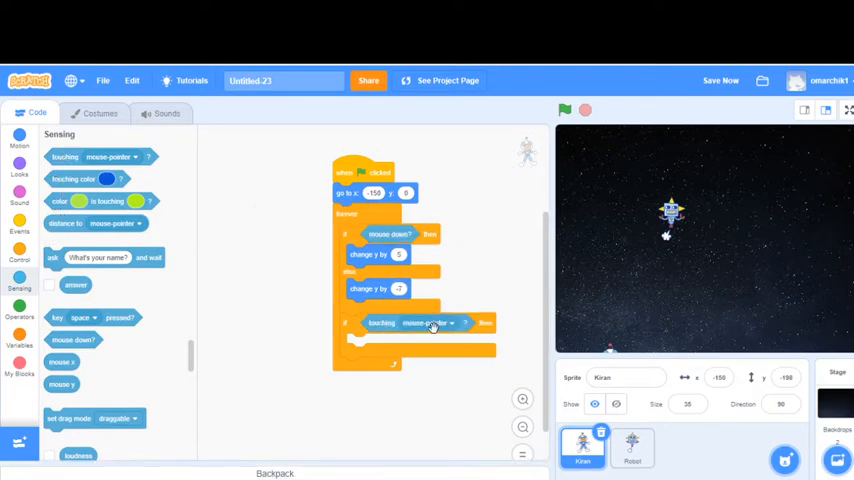
click(432, 322)
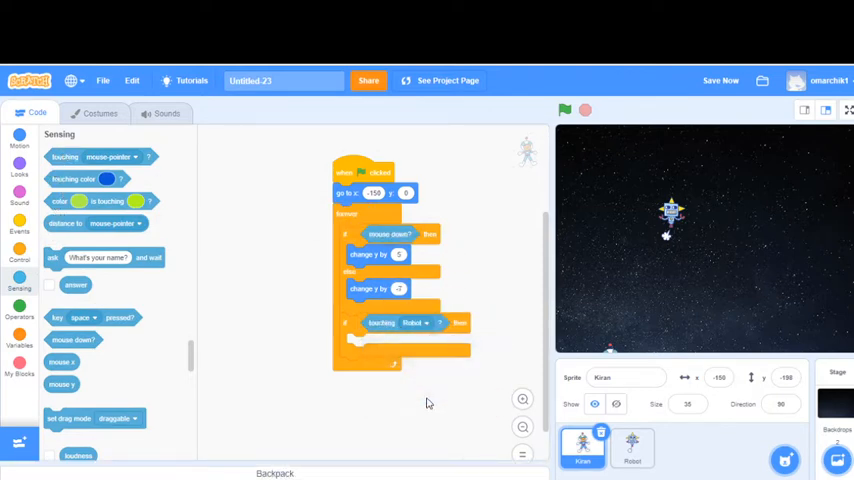
mouse_move(428, 380)
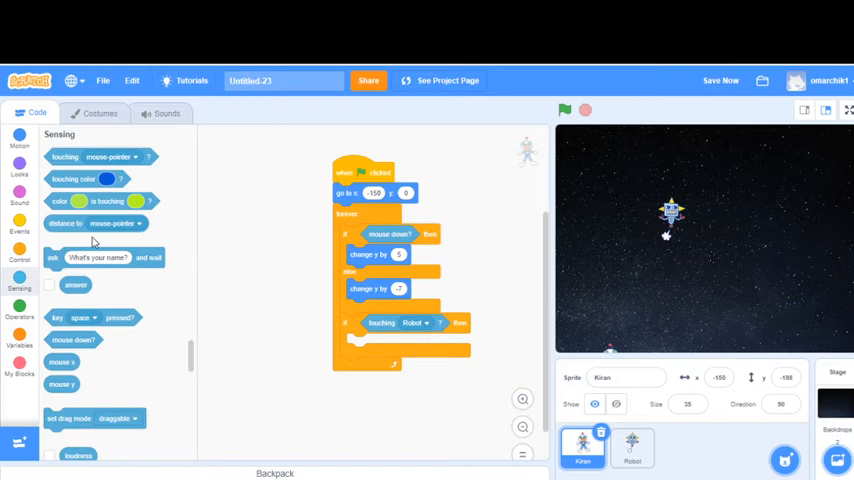
mouse_move(56, 238)
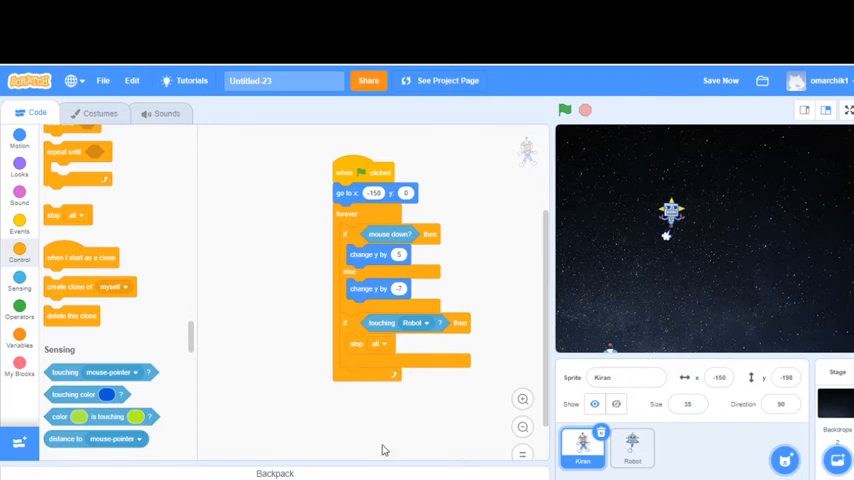
mouse_move(628, 224)
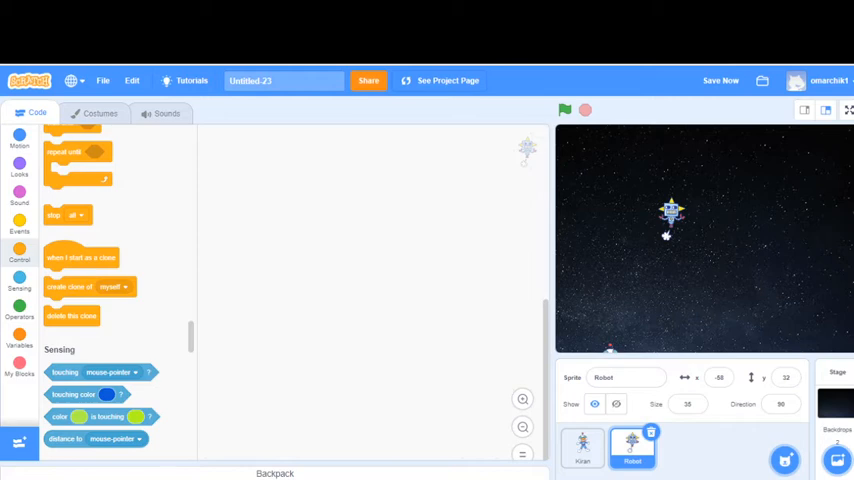
mouse_move(84, 372)
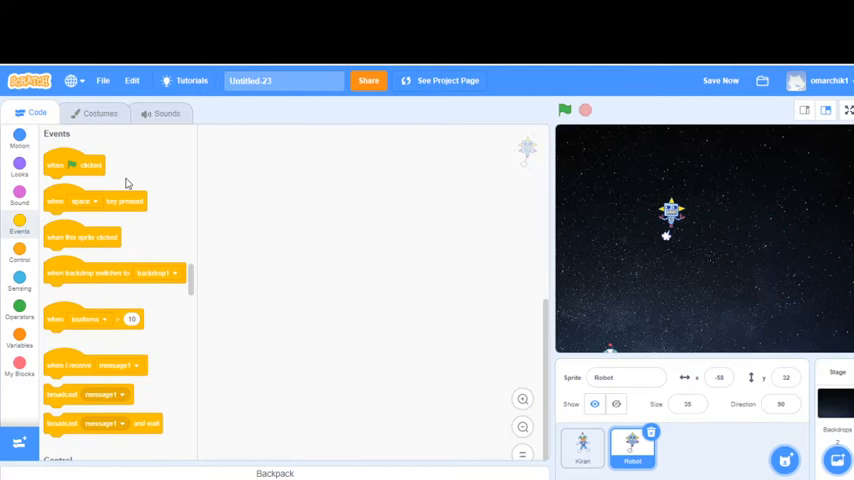
Step: Give the Robot a green-flag script that hides it, then waits 1 second inside a forever loop
drag(76, 164, 322, 176)
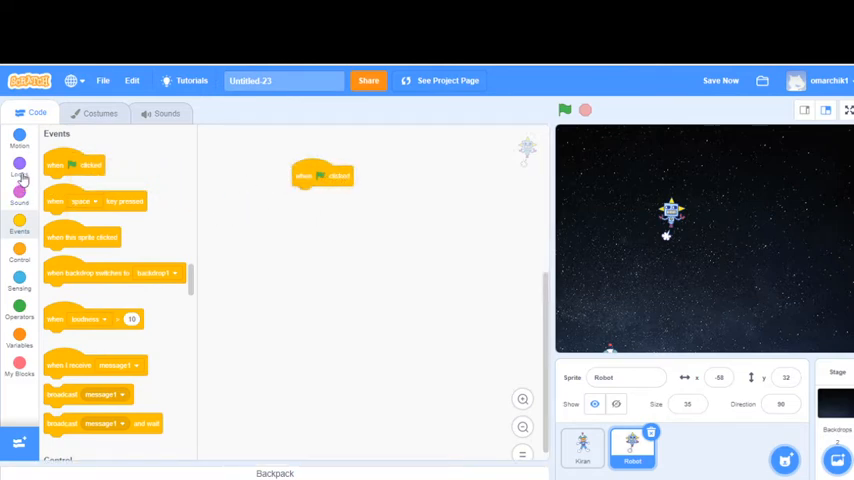
click(20, 164)
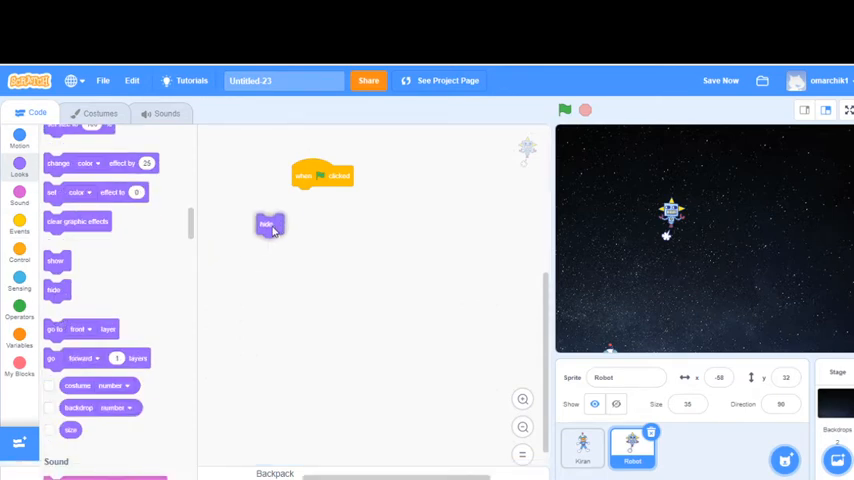
drag(270, 224, 304, 196)
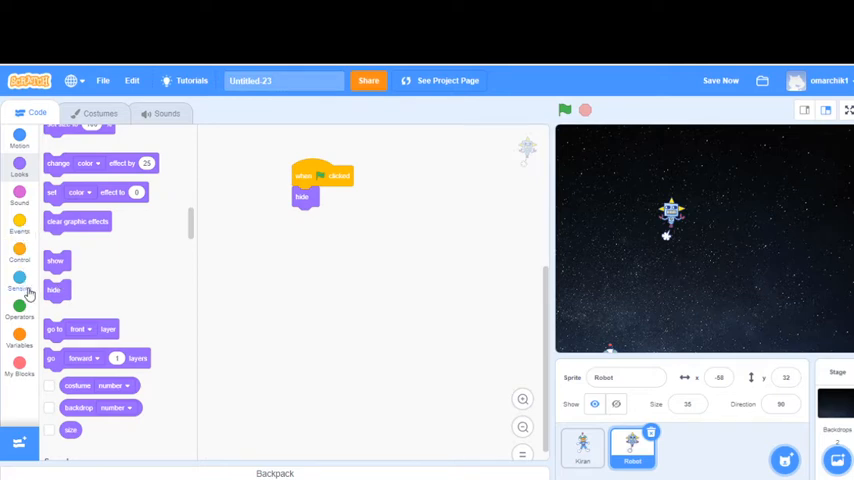
click(20, 250)
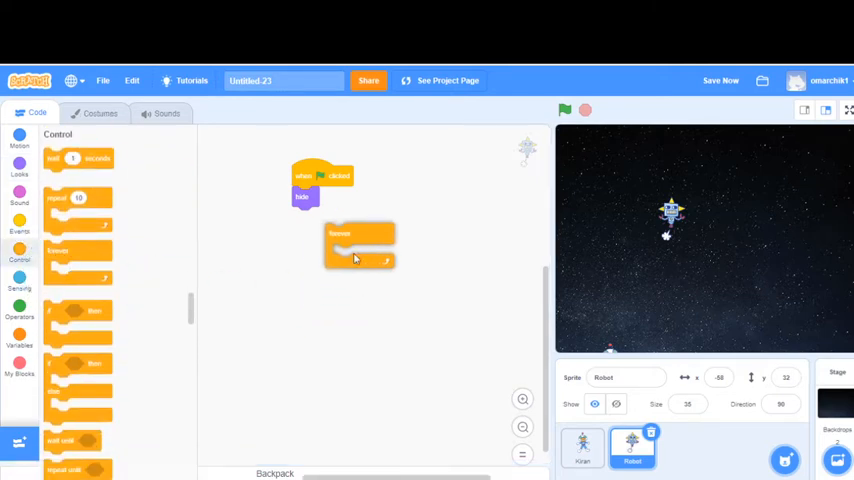
drag(358, 232, 310, 216)
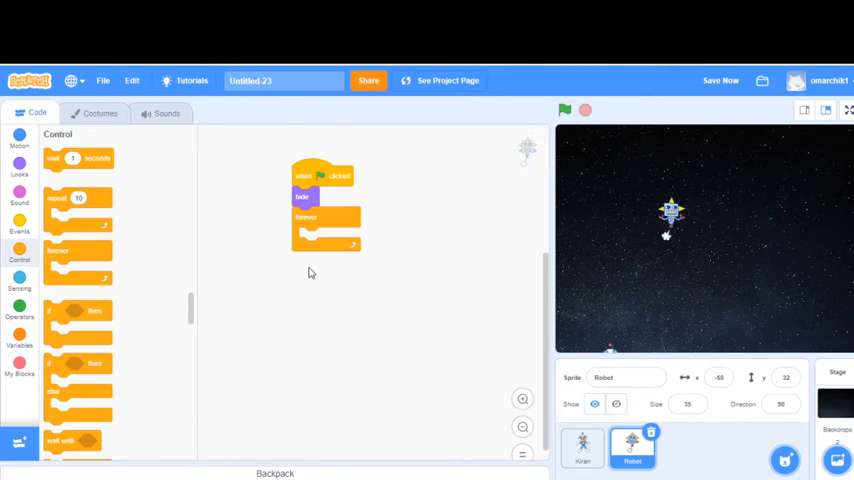
mouse_move(292, 270)
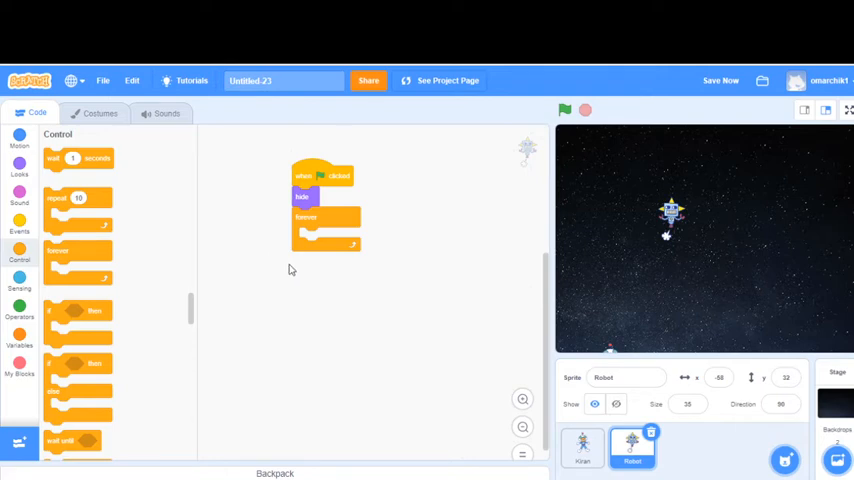
mouse_move(128, 352)
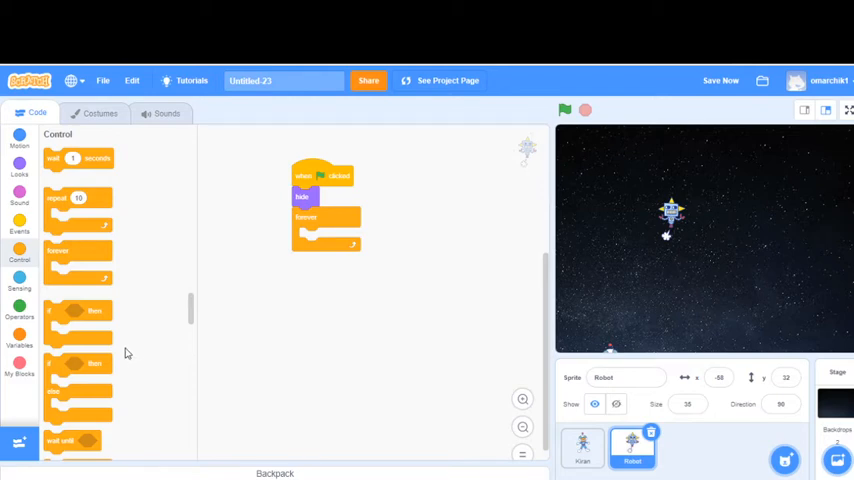
mouse_move(124, 318)
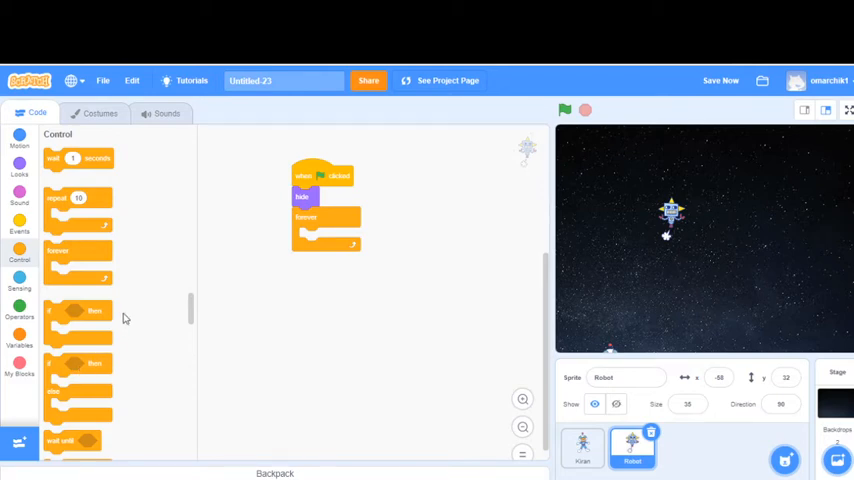
mouse_move(108, 318)
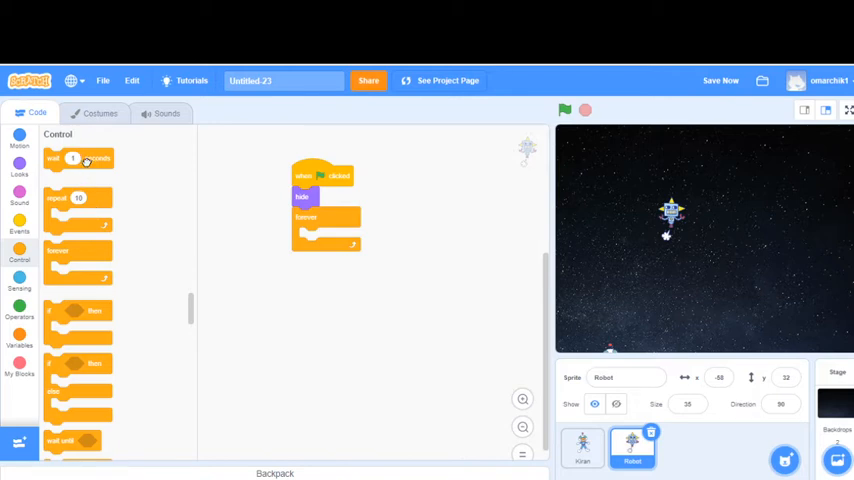
drag(78, 158, 330, 240)
text(5)
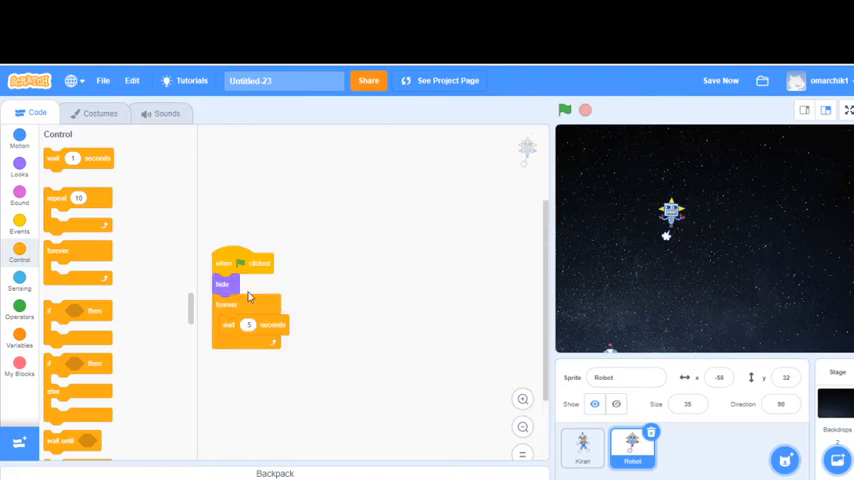
mouse_move(308, 312)
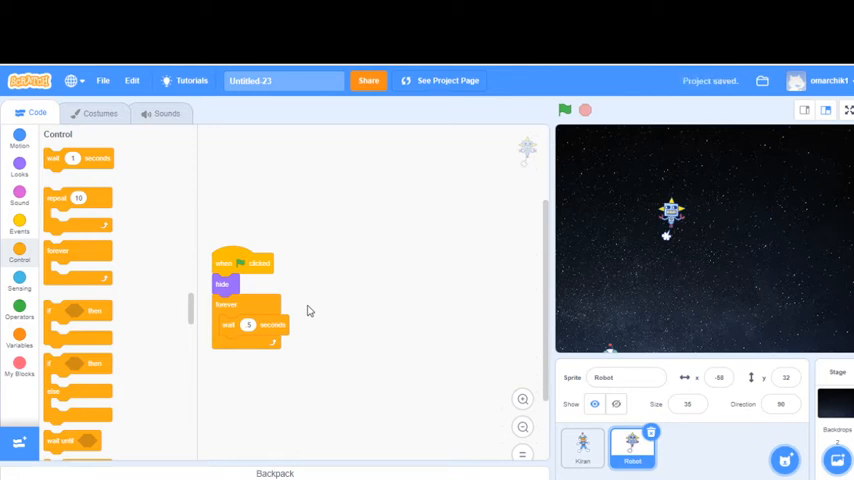
Step: Add 'create clone of myself' after the 1-second wait in the Robot's forever loop
scroll(down, 3)
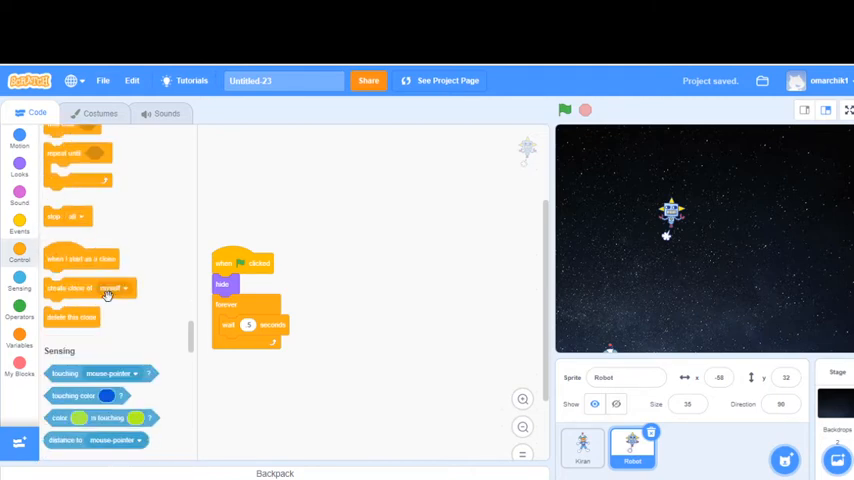
drag(70, 288, 250, 370)
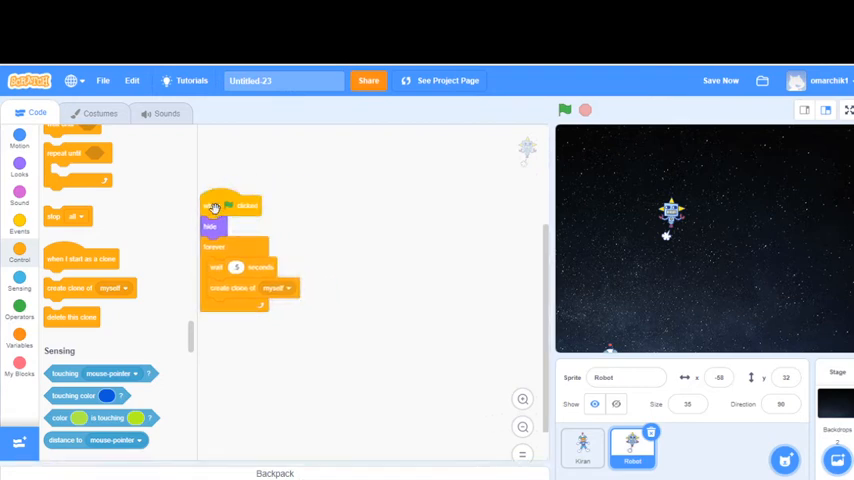
mouse_move(360, 436)
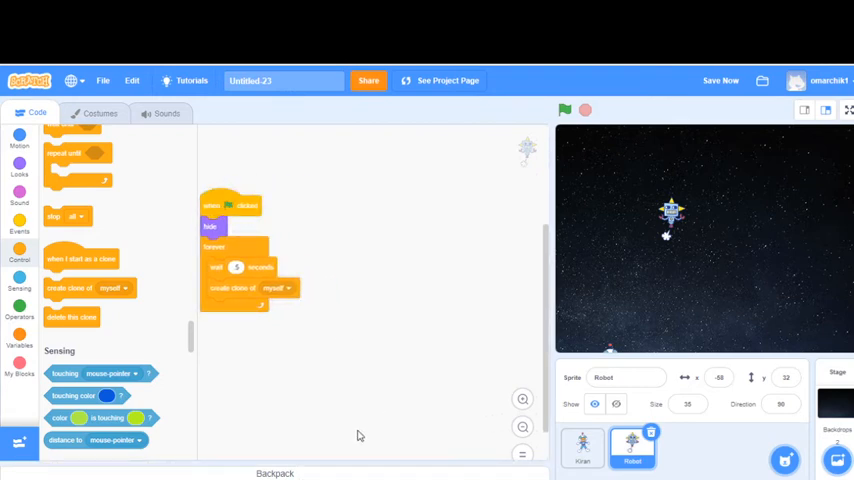
mouse_move(170, 400)
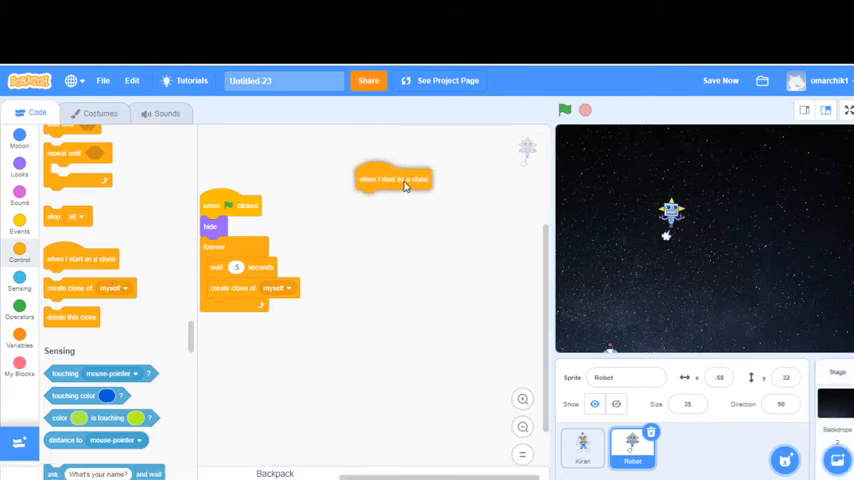
Step: Give each Robot clone a start script that shows it, goes to a random position, then sets its x position
drag(392, 178, 372, 172)
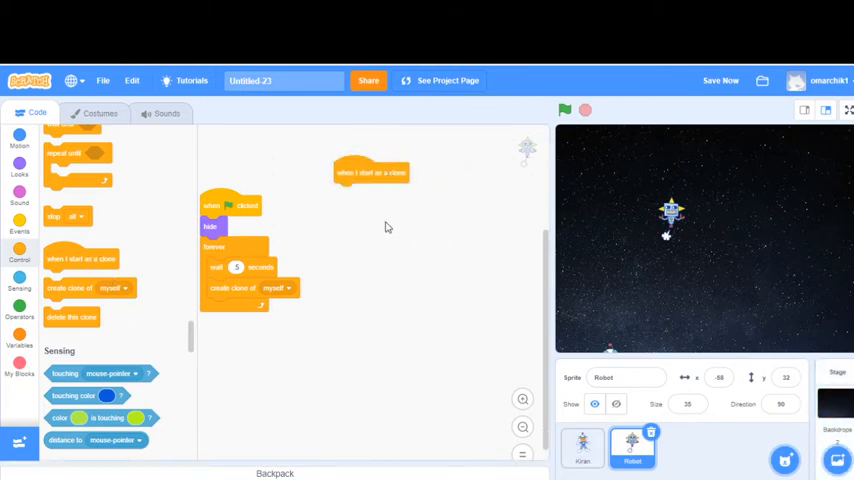
click(20, 170)
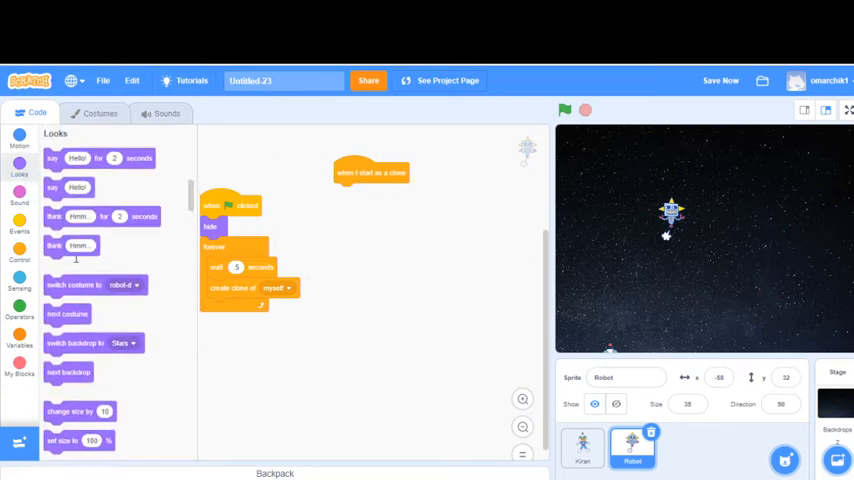
scroll(down, 3)
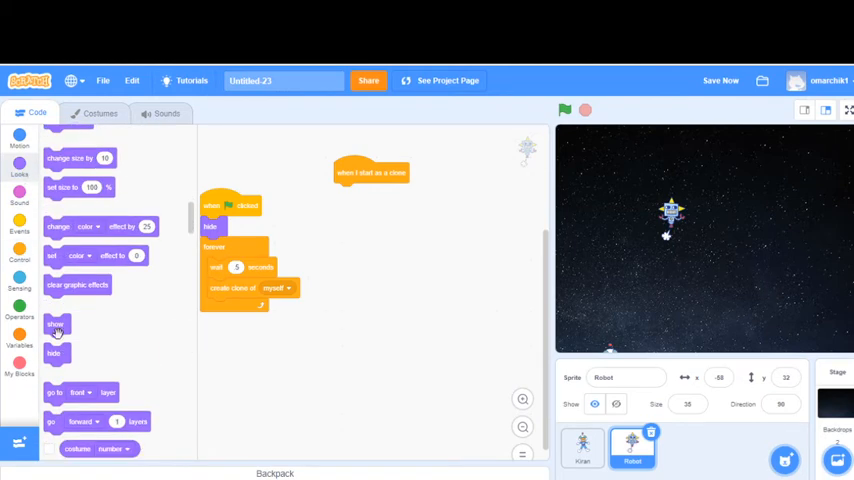
drag(58, 324, 346, 192)
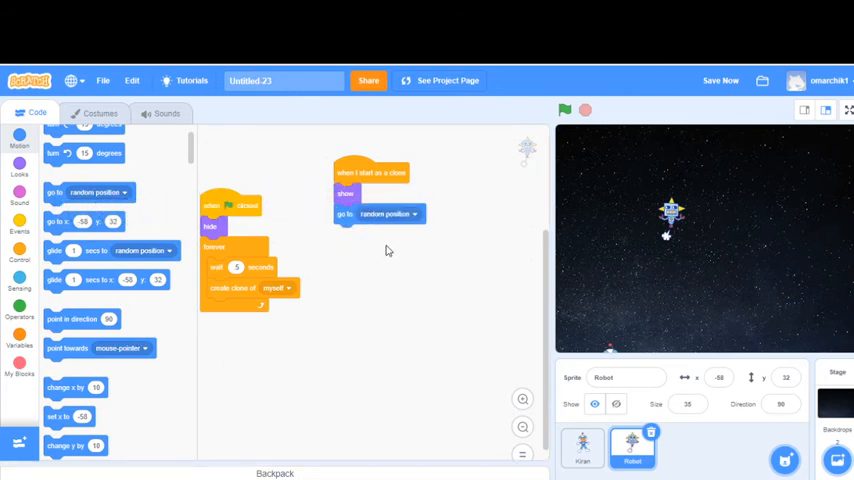
scroll(down, 3)
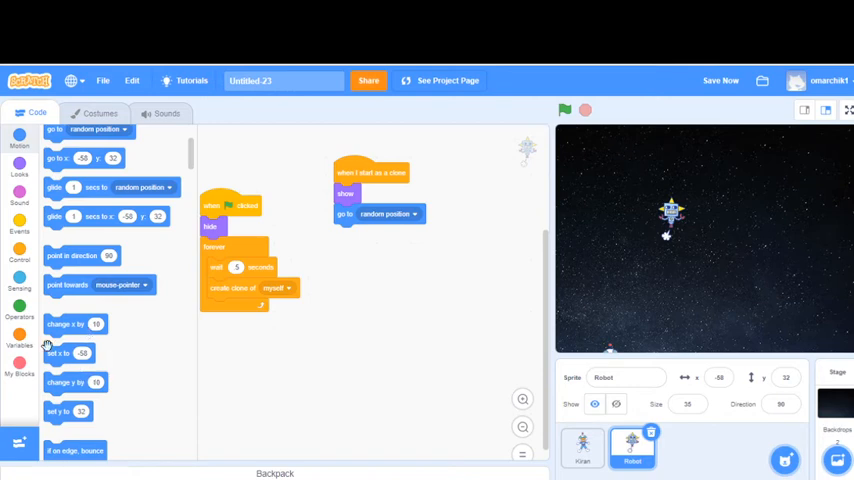
drag(68, 352, 356, 234)
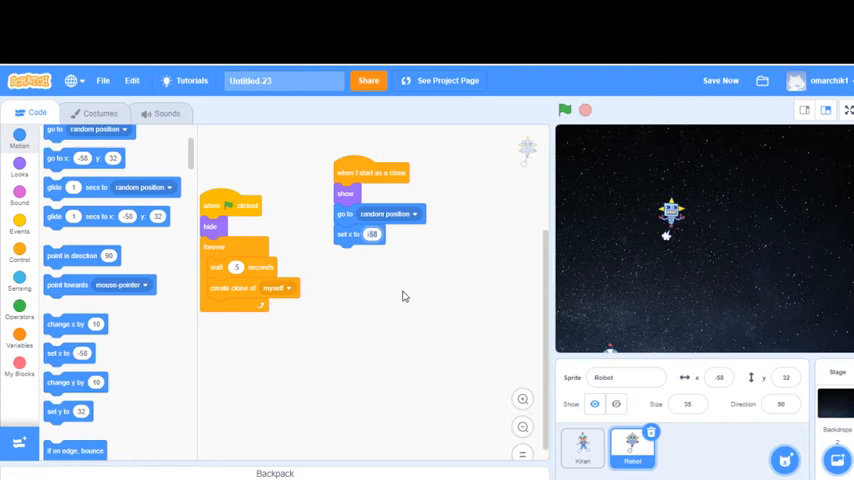
mouse_move(420, 320)
text(250)
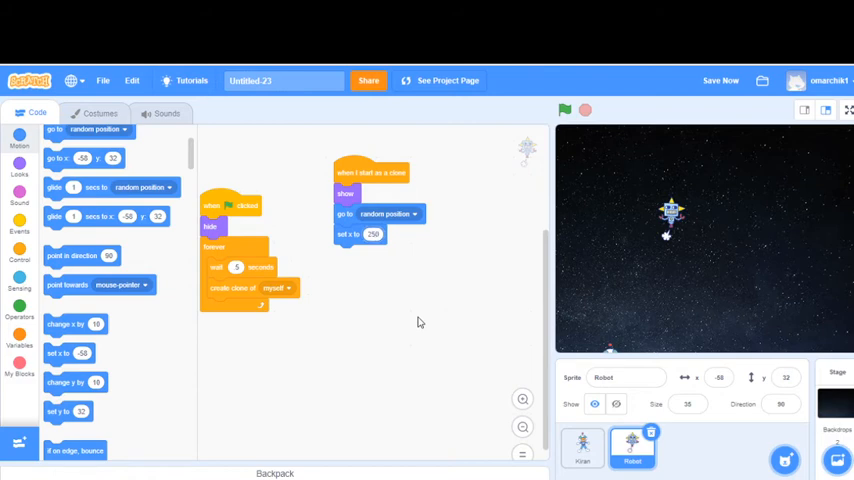
mouse_move(668, 176)
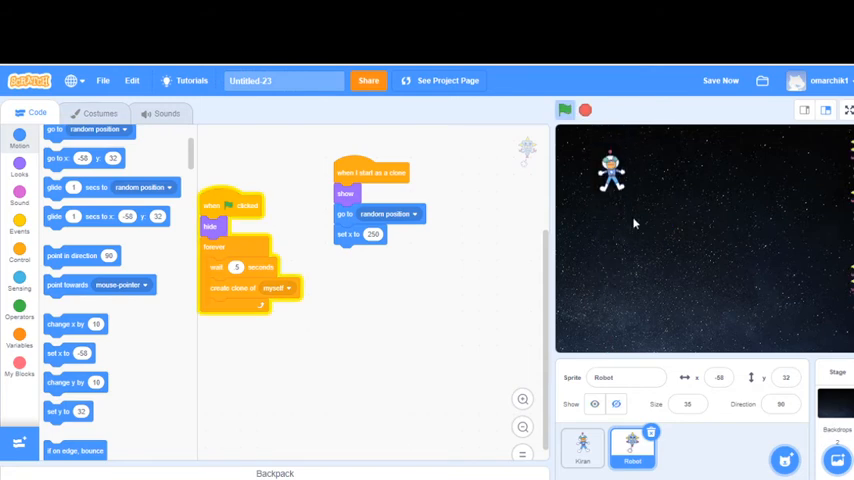
Step: Run the game to test the clones, then stop it
click(564, 110)
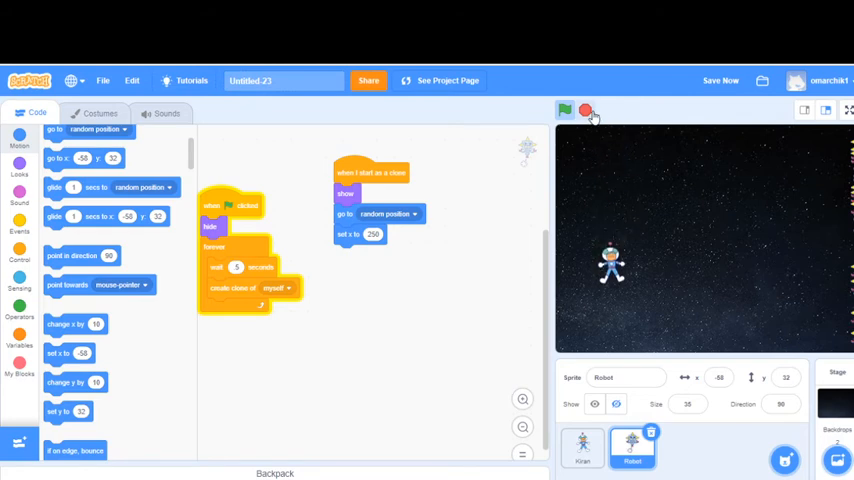
click(564, 110)
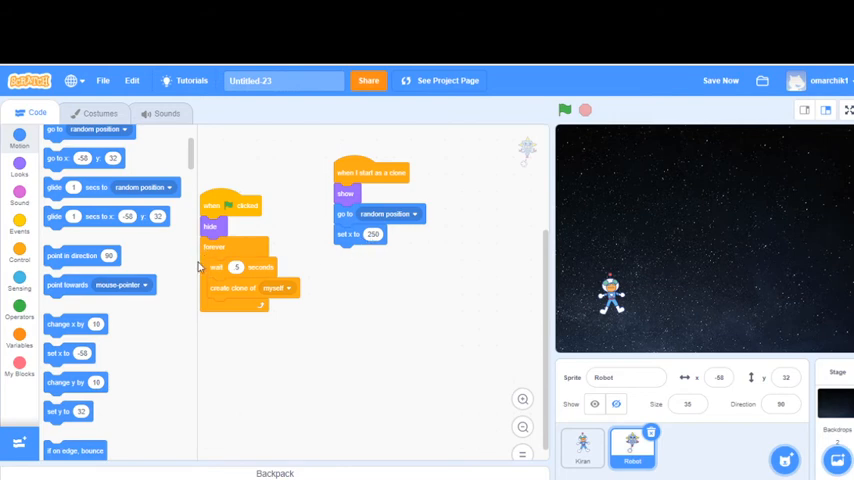
Step: Wrap the clone script in a forever loop that keeps changing the clone's x by a negative amount
click(20, 232)
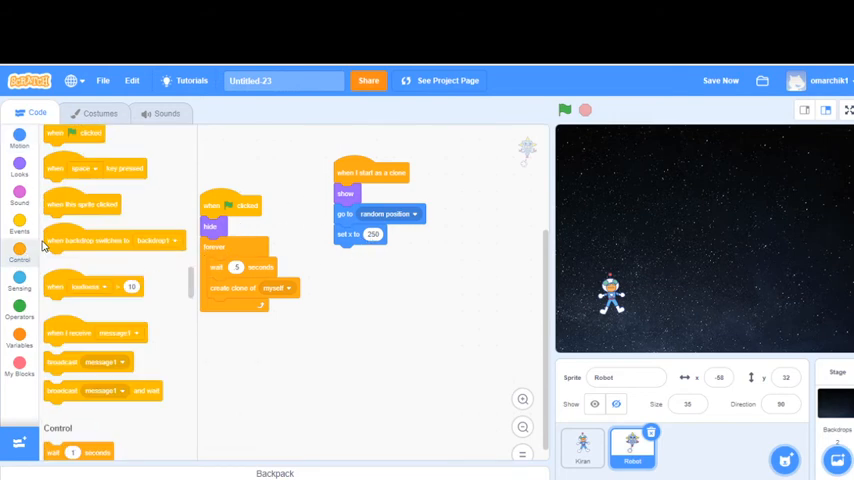
click(20, 260)
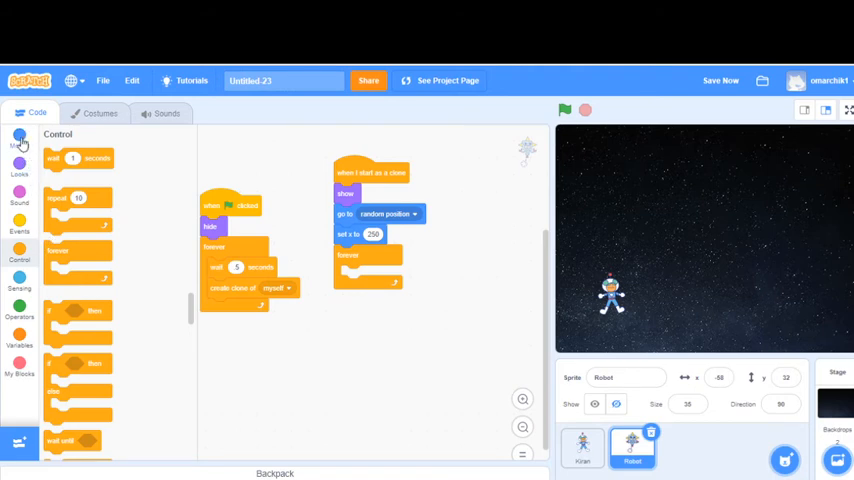
click(20, 140)
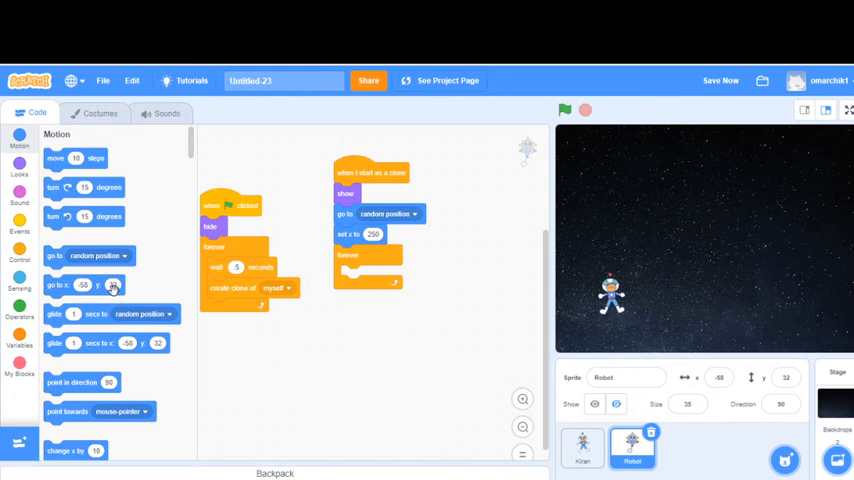
scroll(down, 3)
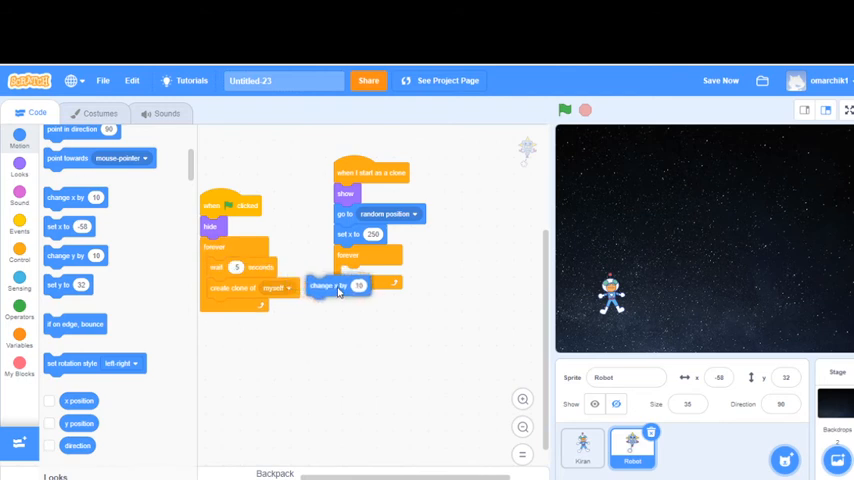
drag(330, 286, 360, 276)
text(-20)
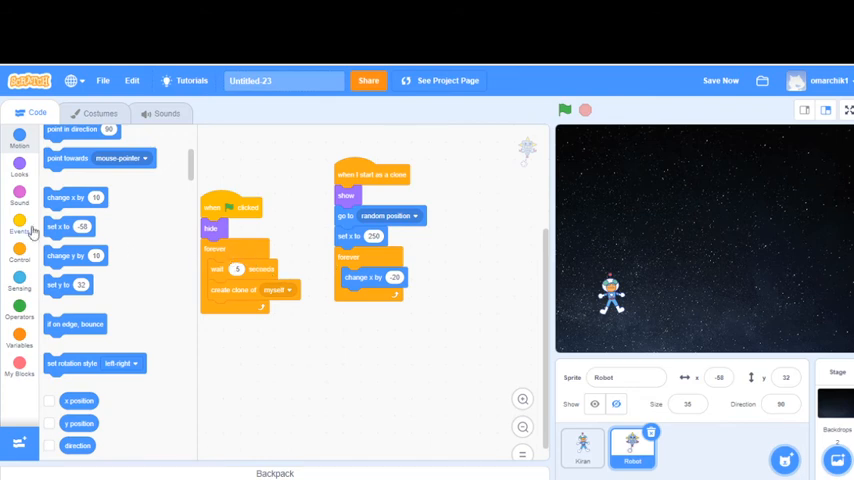
Step: Inside the forever loop, add an if checking whether the clone's x position is below the left limit
click(20, 260)
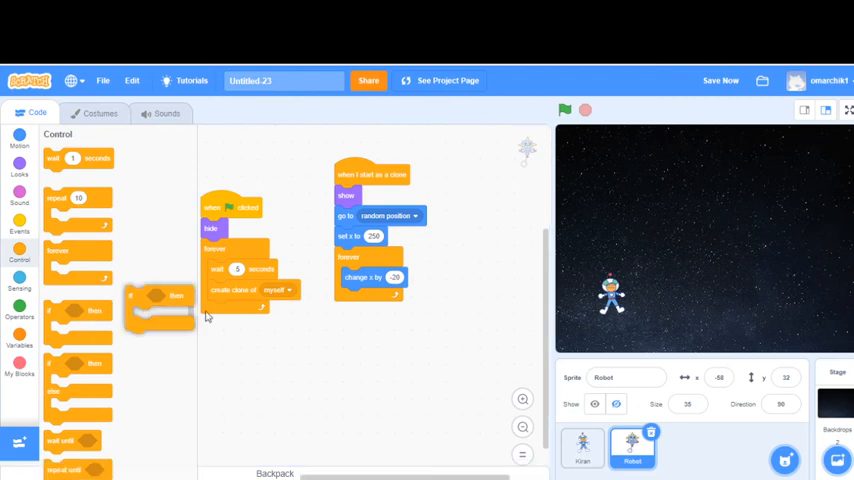
drag(160, 304, 376, 316)
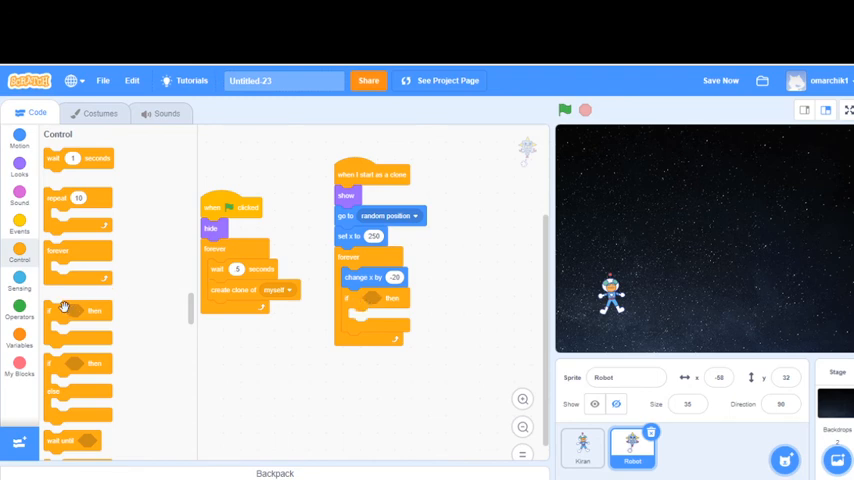
click(20, 312)
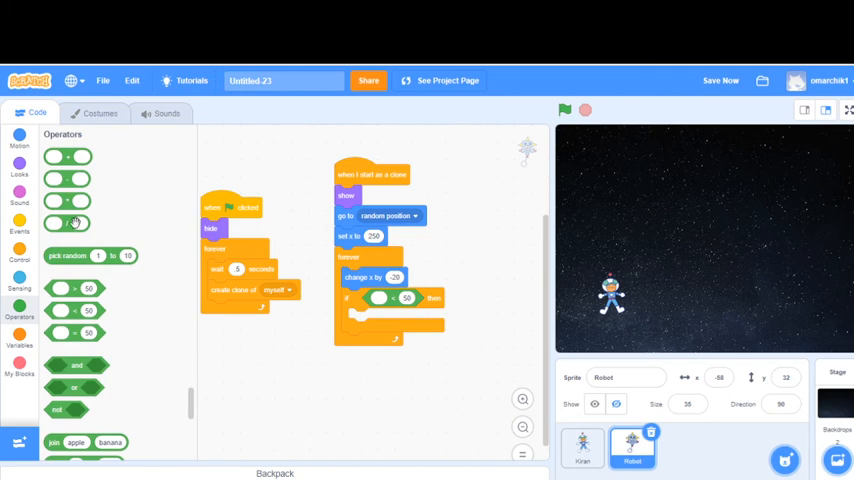
click(20, 138)
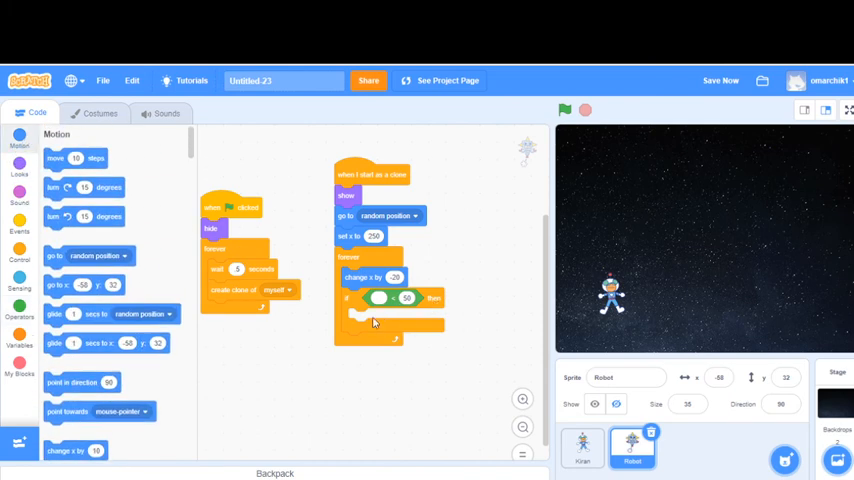
mouse_move(410, 322)
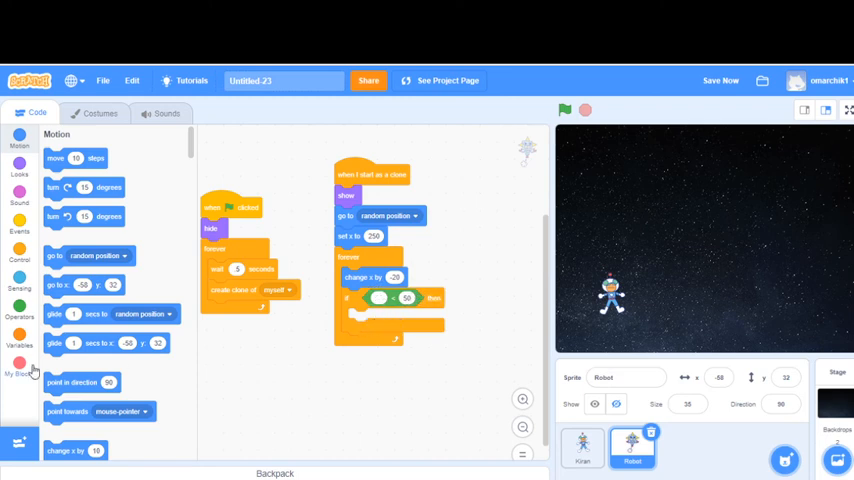
scroll(down, 3)
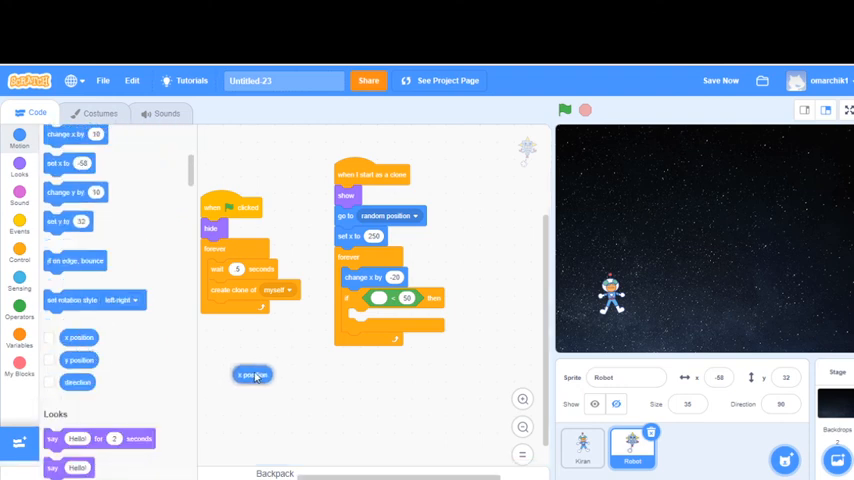
drag(252, 374, 390, 300)
text(-200)
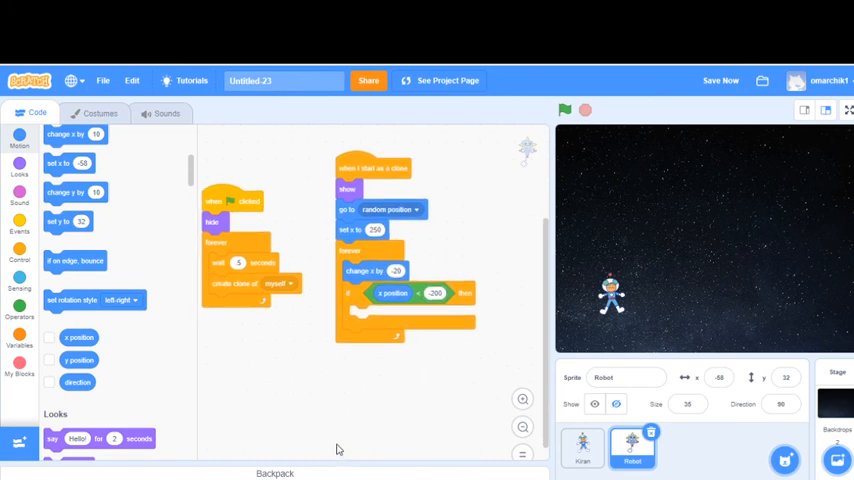
mouse_move(280, 434)
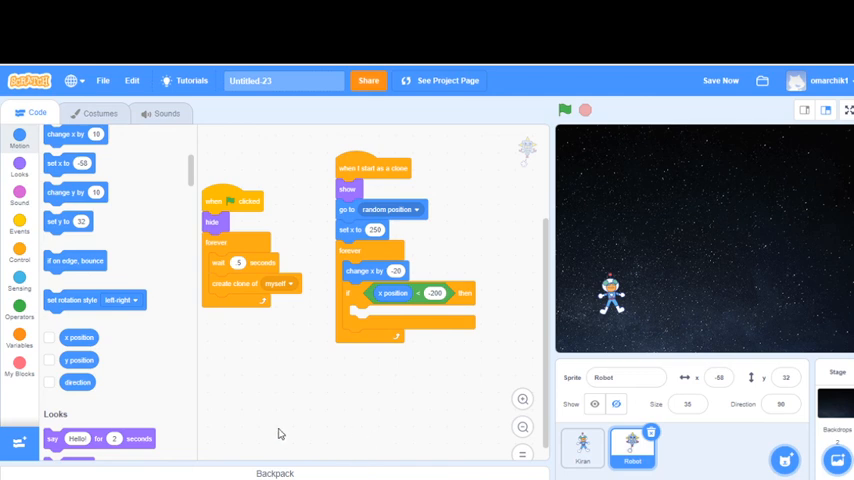
scroll(down, 3)
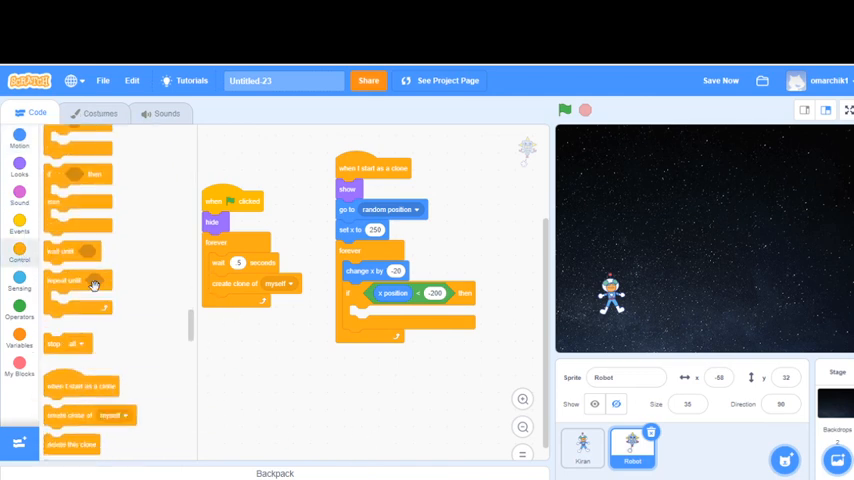
click(20, 288)
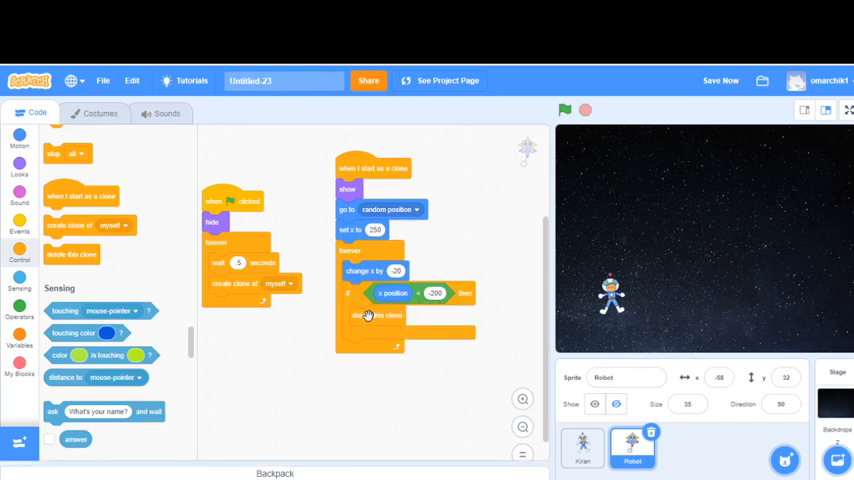
mouse_move(758, 144)
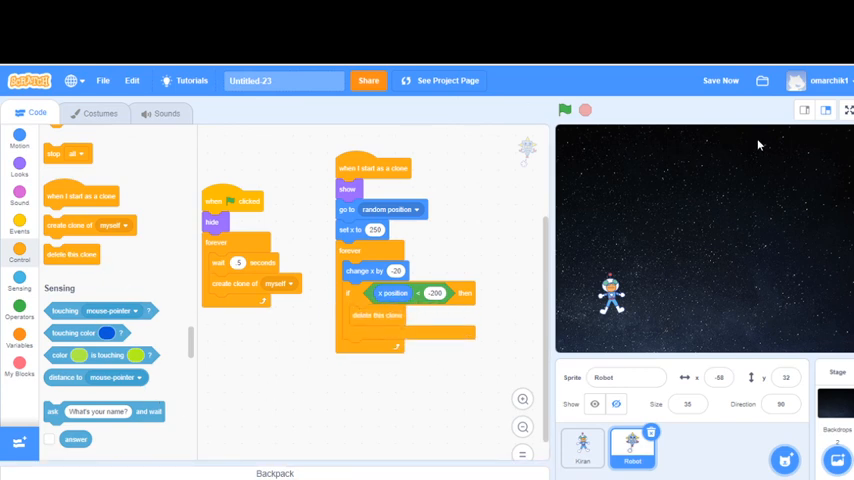
click(848, 112)
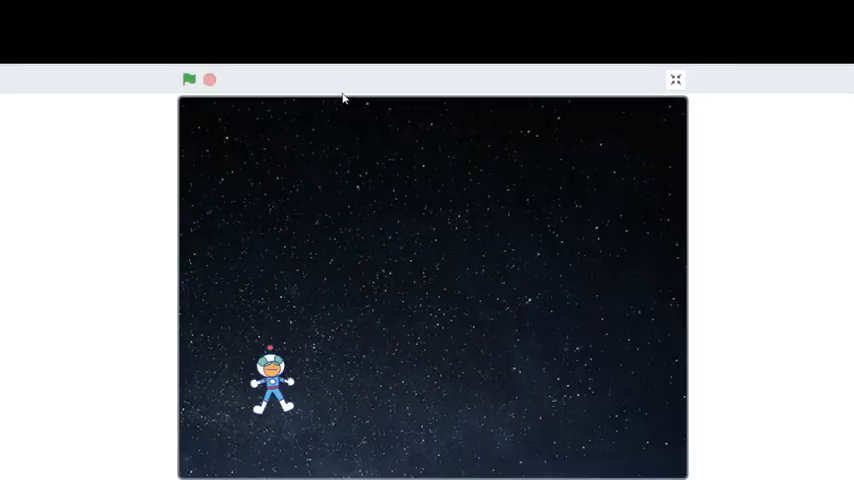
click(188, 80)
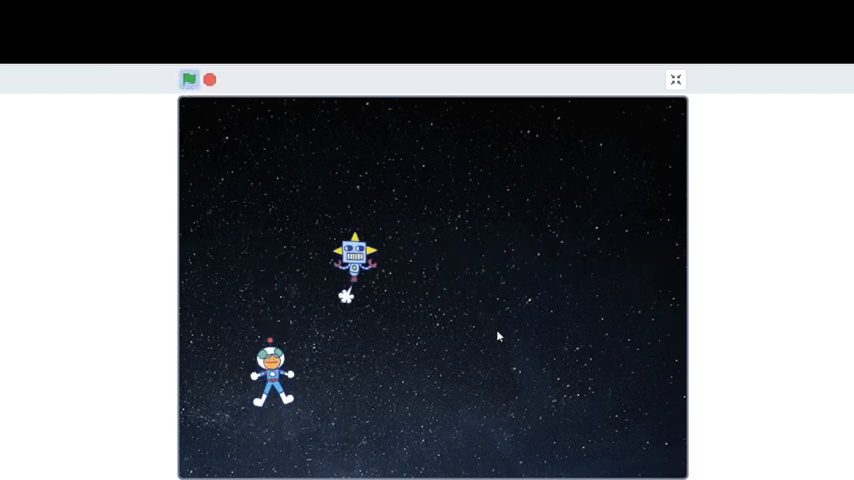
click(188, 80)
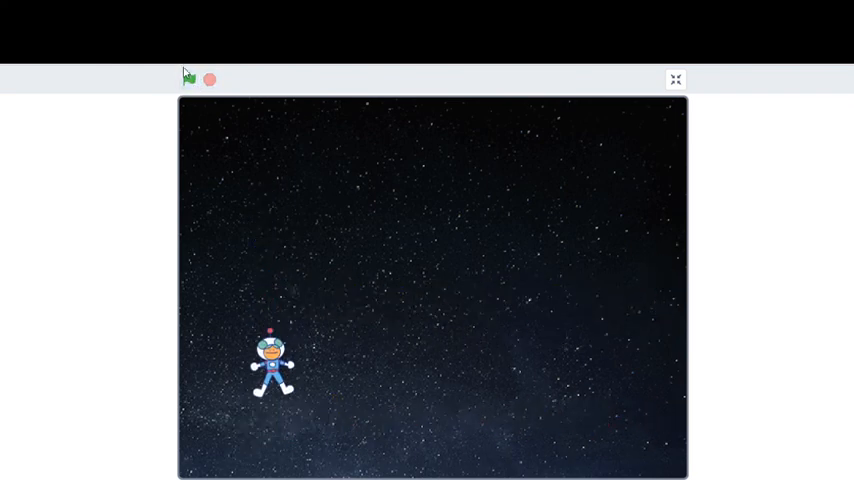
click(188, 80)
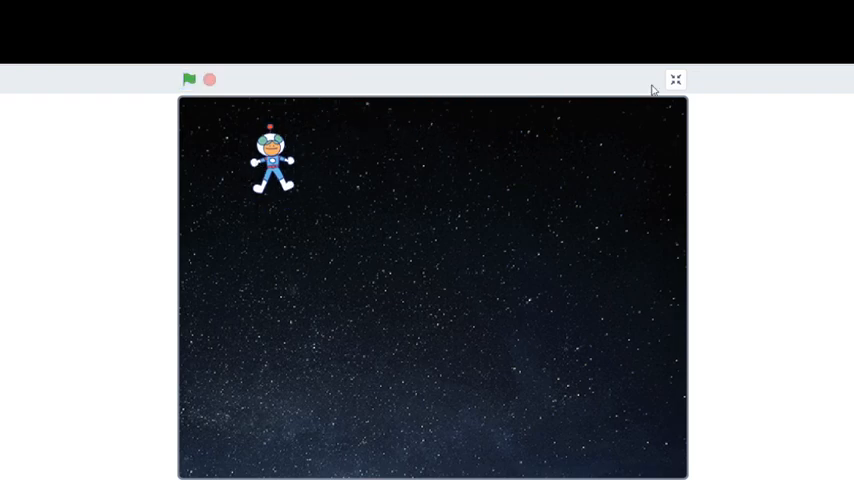
click(676, 80)
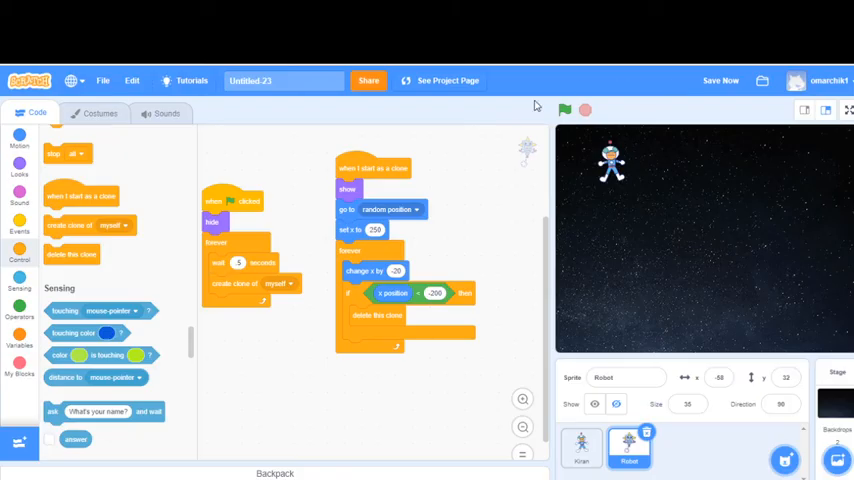